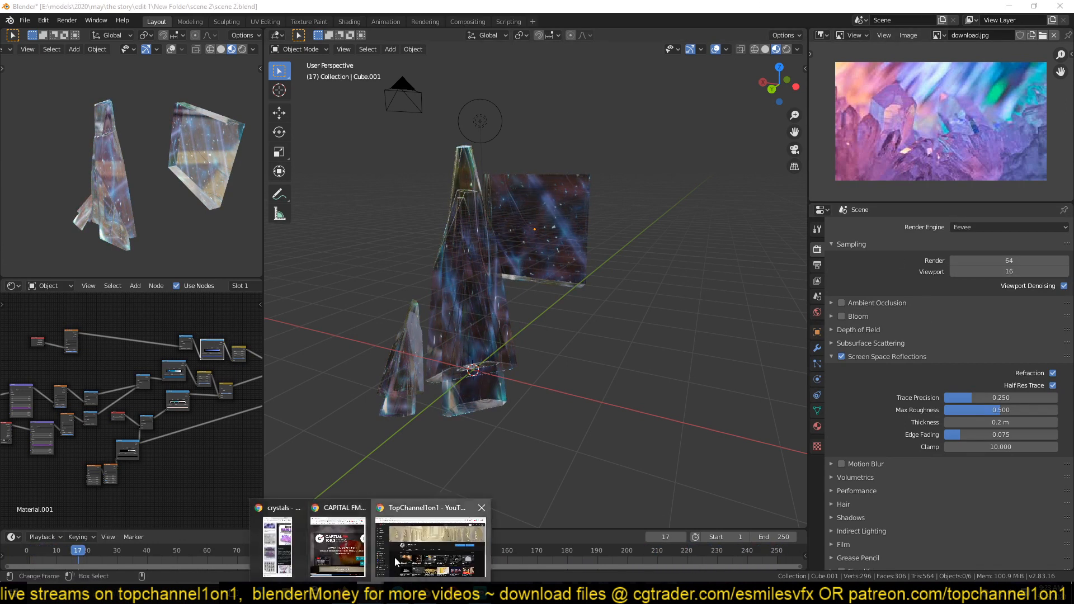
# - Pause the episode 2 tutorial video at its start and return to the crystal scene
pyautogui.click(428, 541)
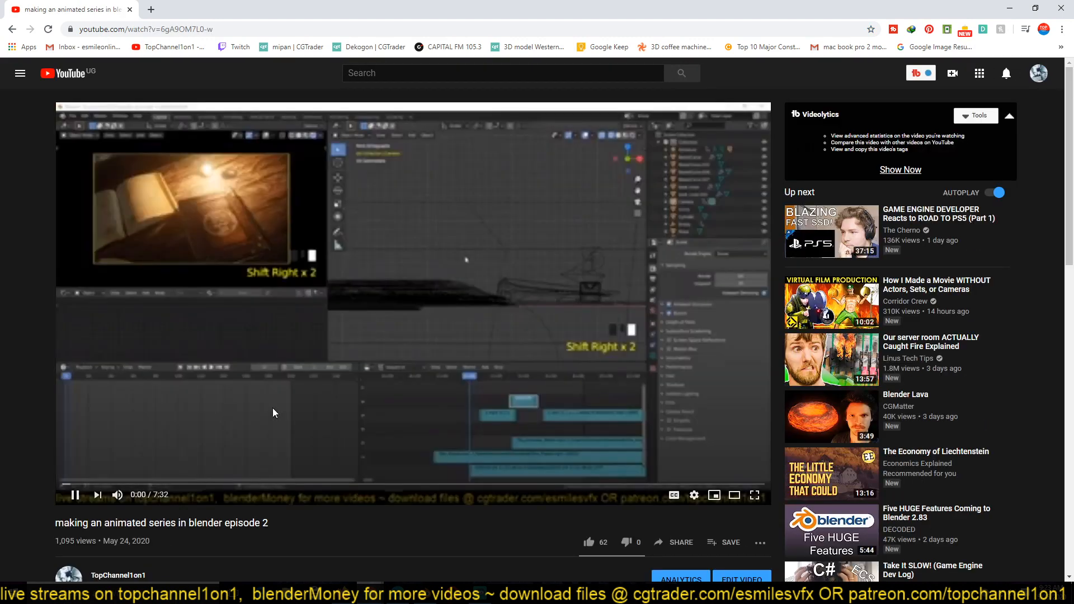
pyautogui.click(74, 495)
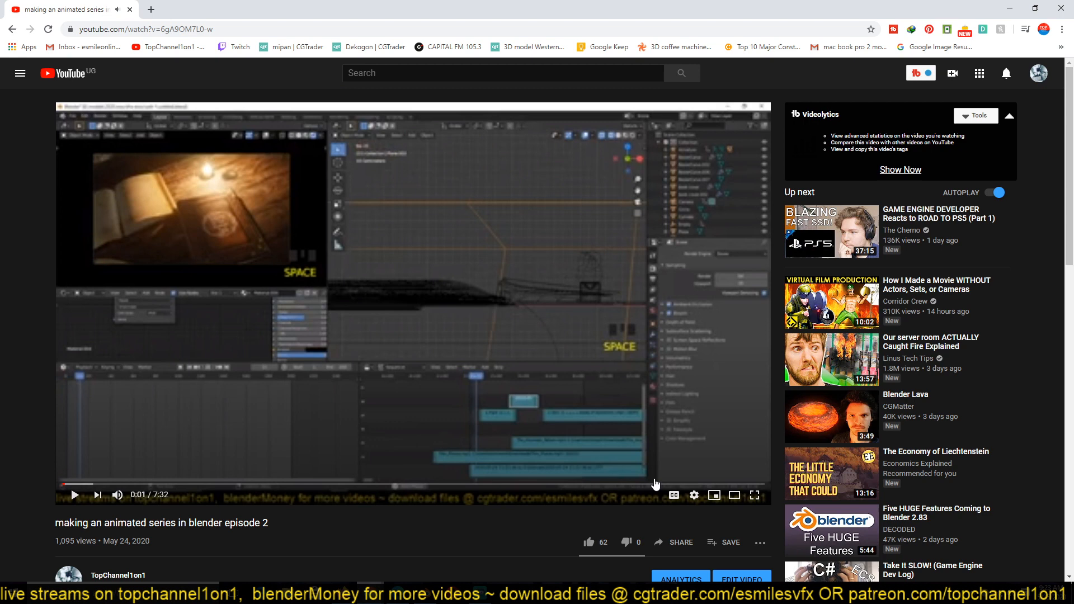
pyautogui.click(693, 494)
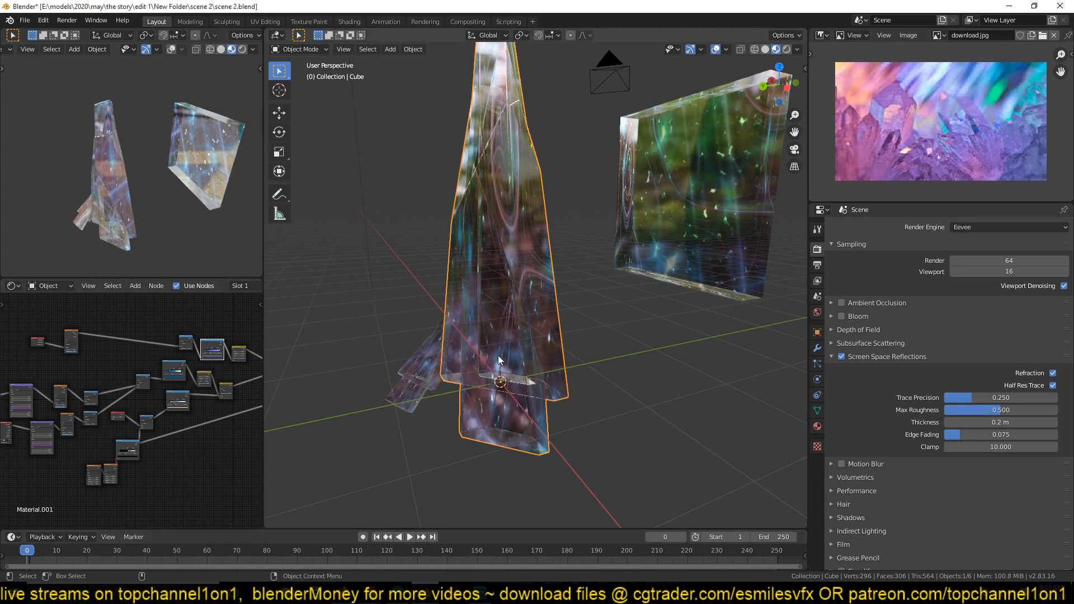
pyautogui.click(410, 537)
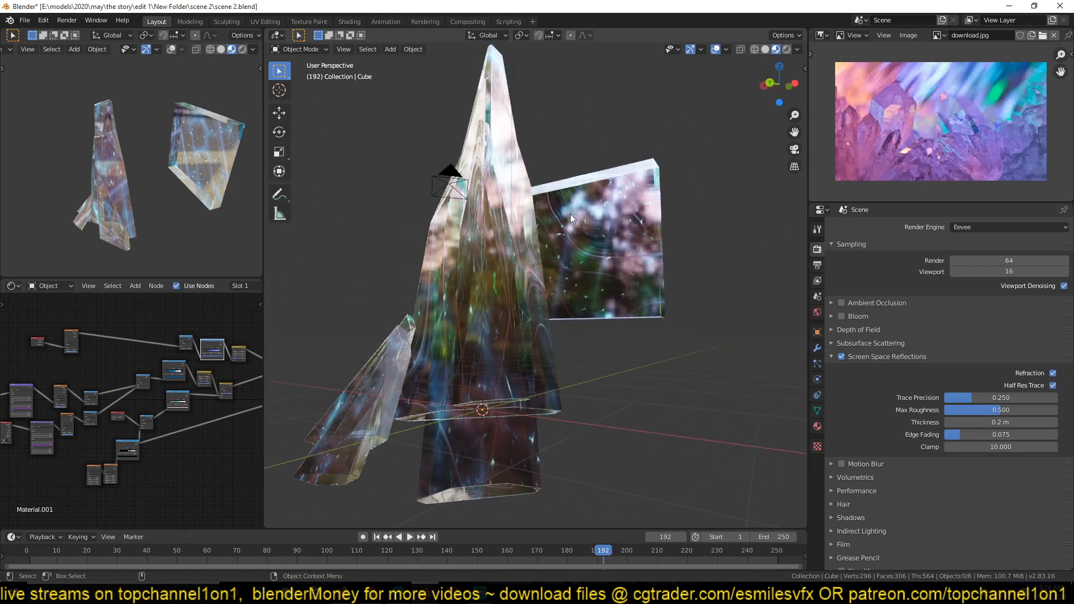
pyautogui.moveTo(616, 243)
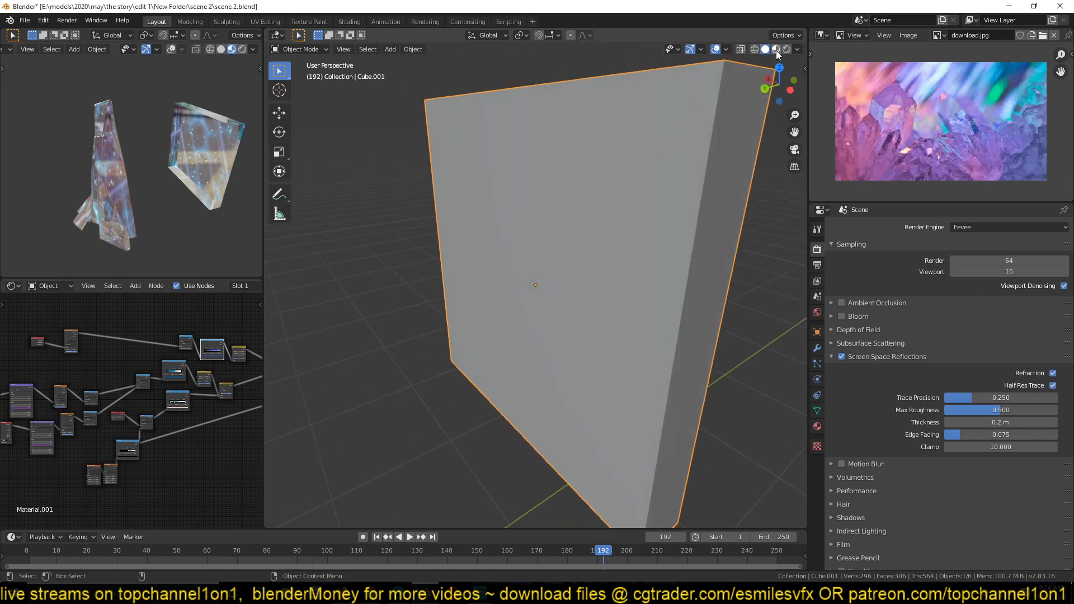
pyautogui.click(776, 48)
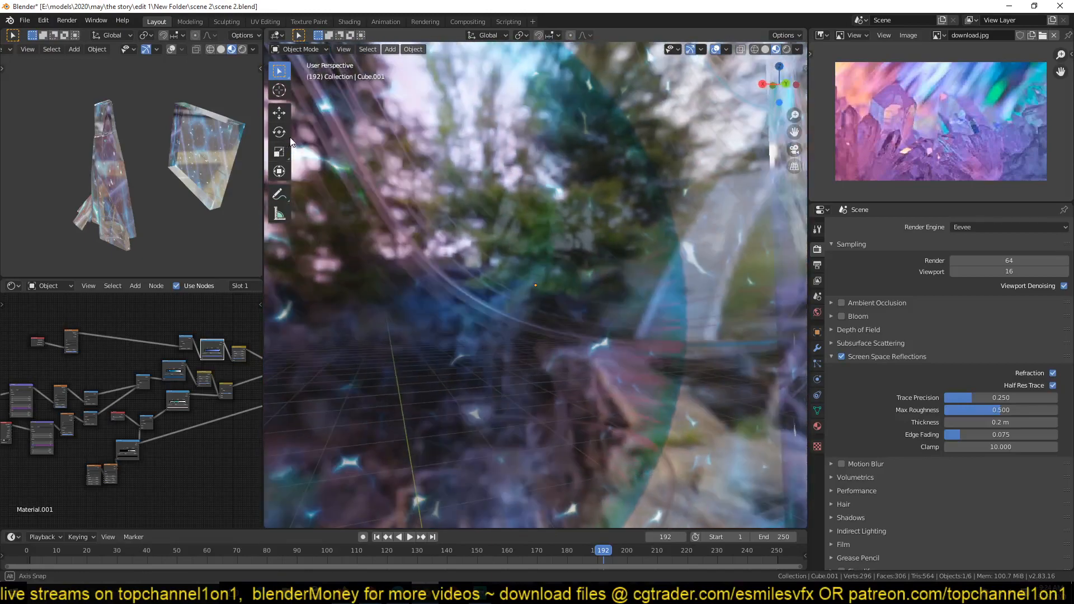
pyautogui.click(409, 536)
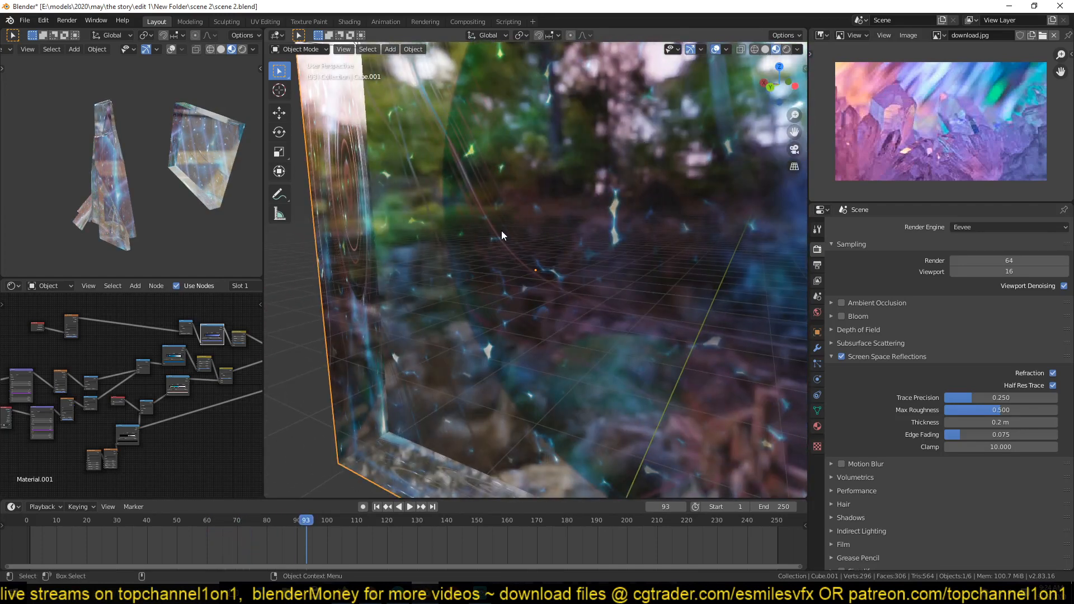
pyautogui.click(410, 506)
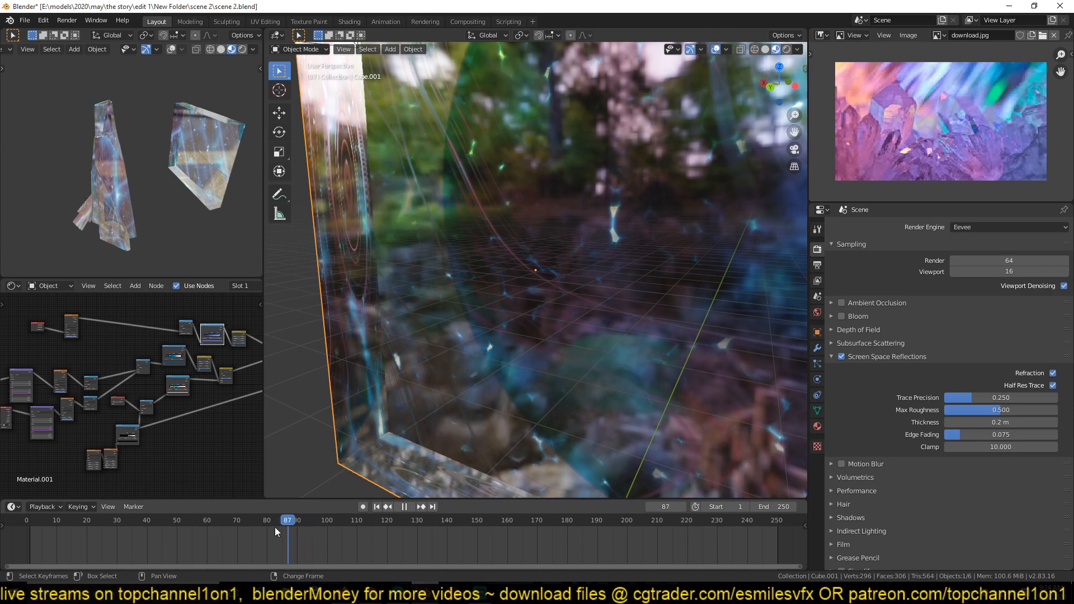
pyautogui.click(258, 520)
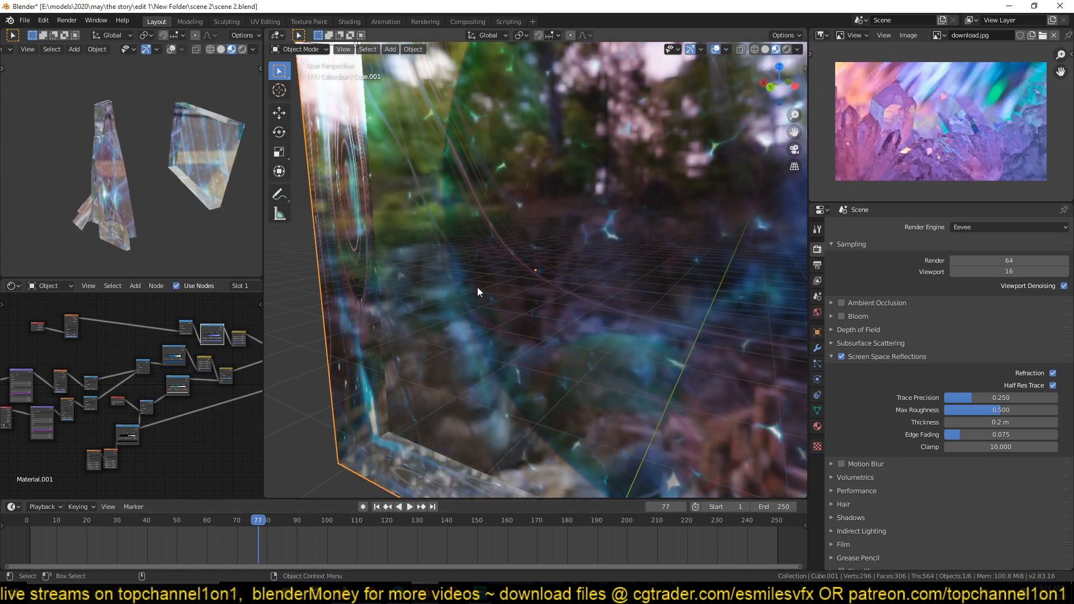
pyautogui.click(409, 506)
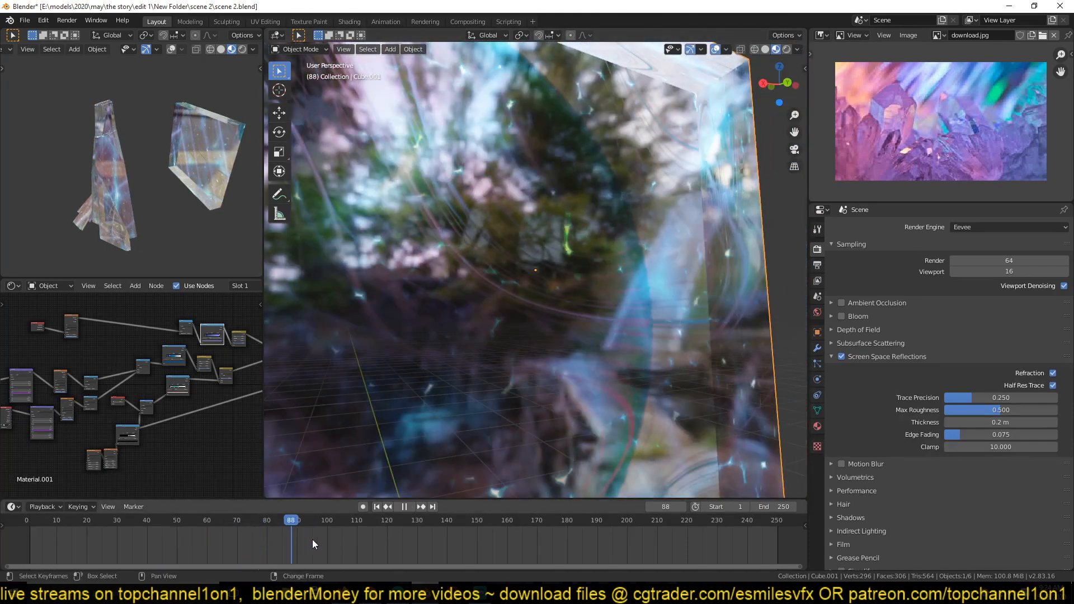
pyautogui.click(417, 520)
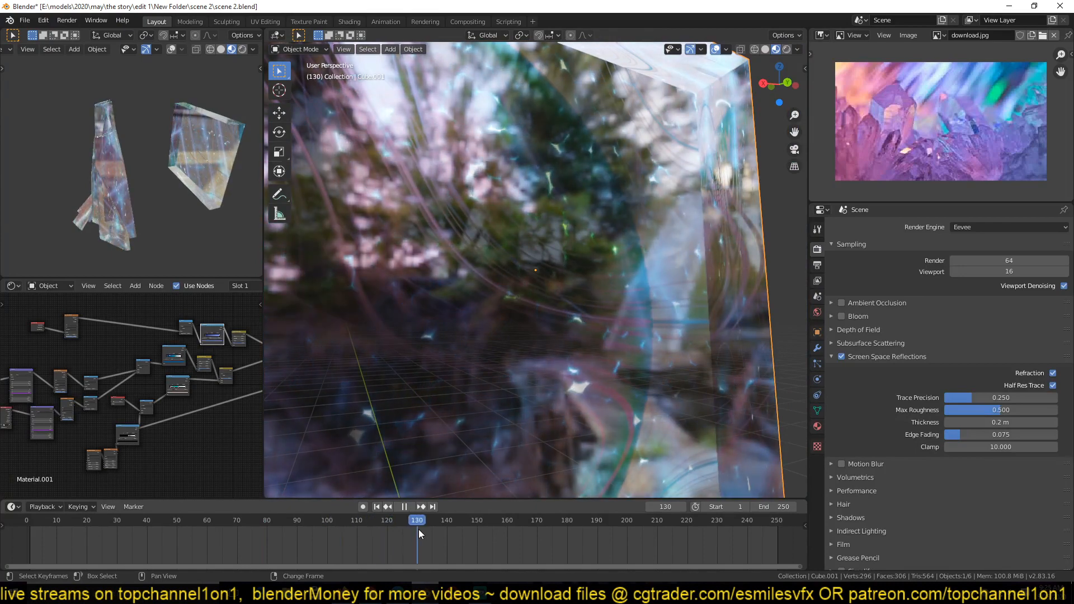
pyautogui.click(404, 506)
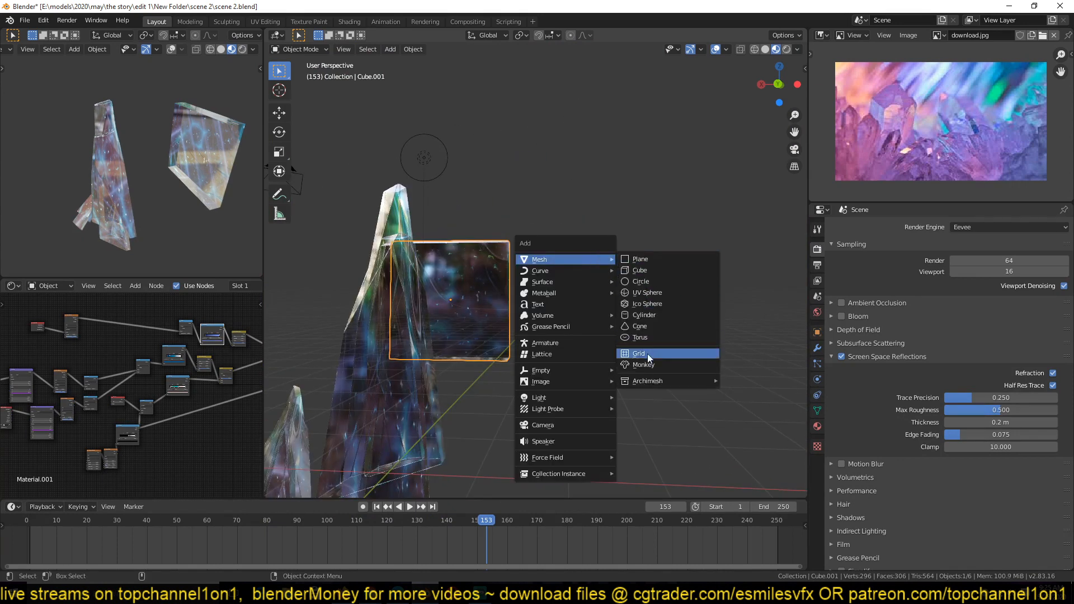
# - Add a monkey head, link the crystal material to it, preview it animating, then delete it
pyautogui.click(642, 364)
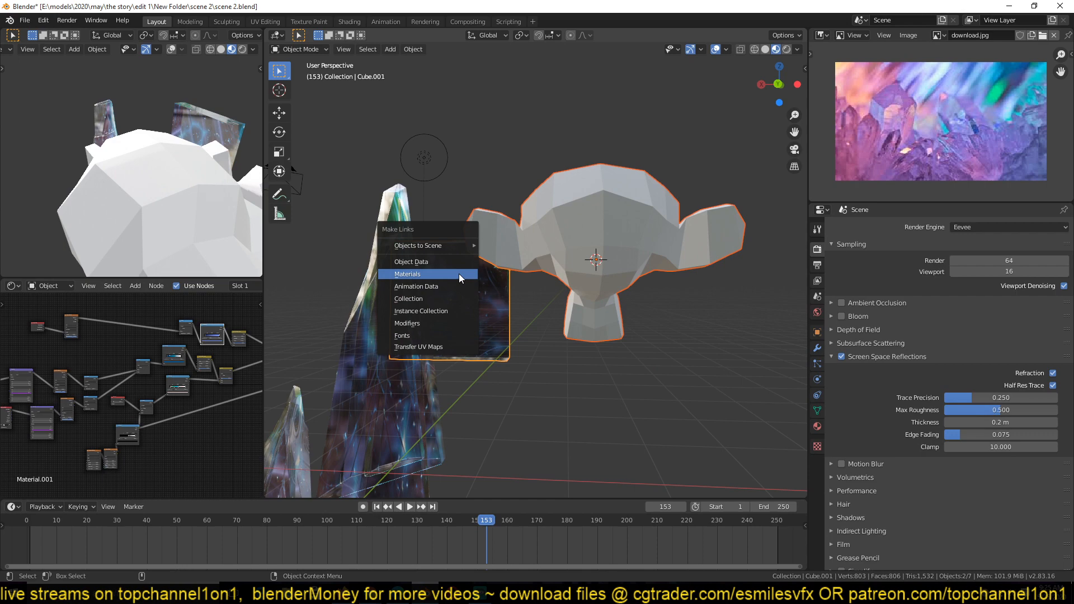
pyautogui.click(407, 273)
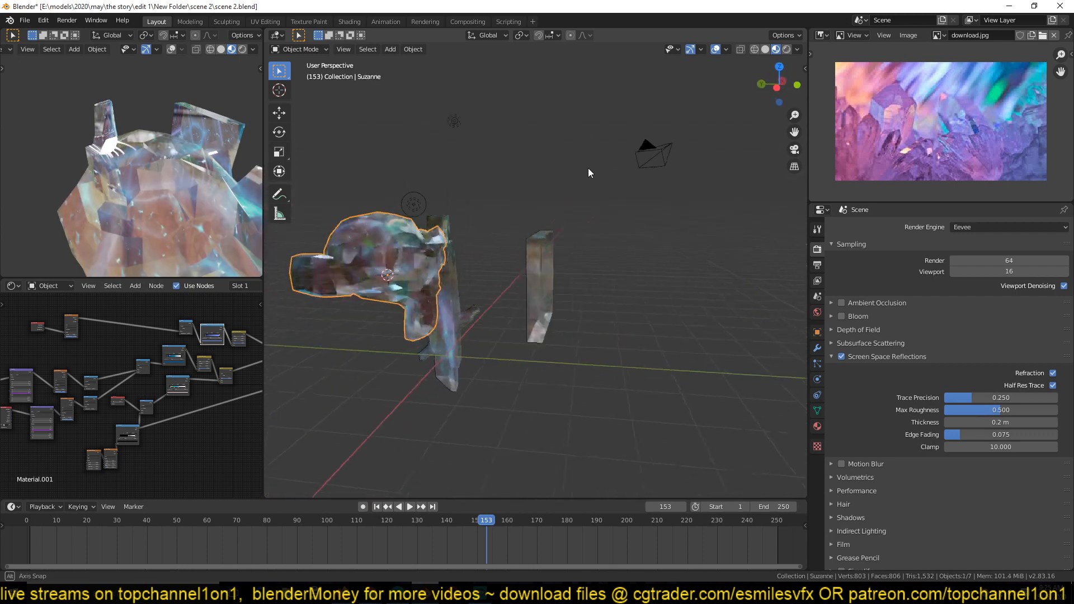
pyautogui.click(409, 505)
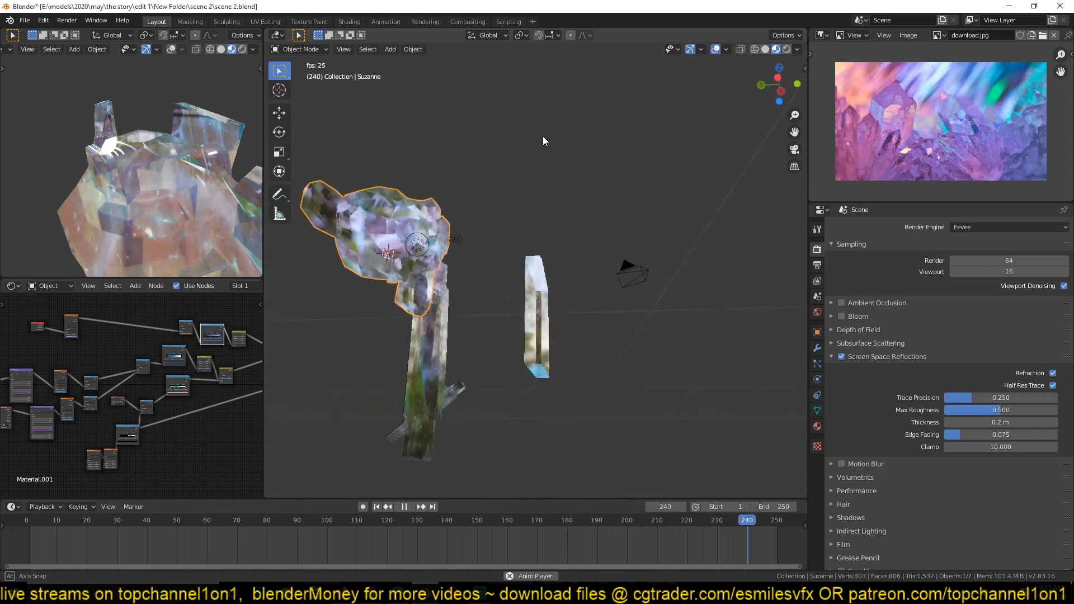
pyautogui.click(403, 506)
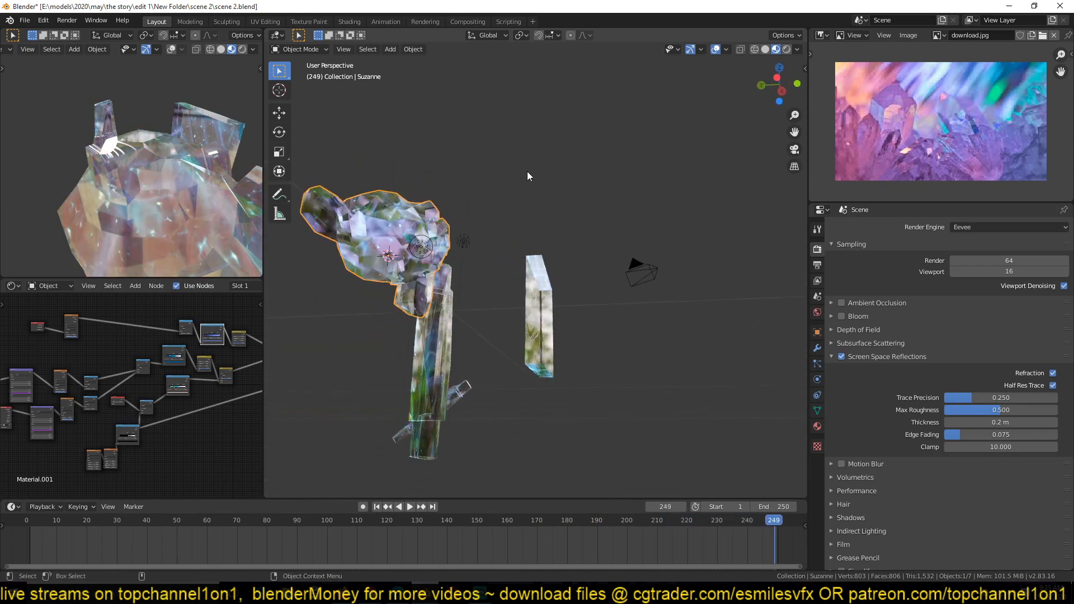
pyautogui.press('x')
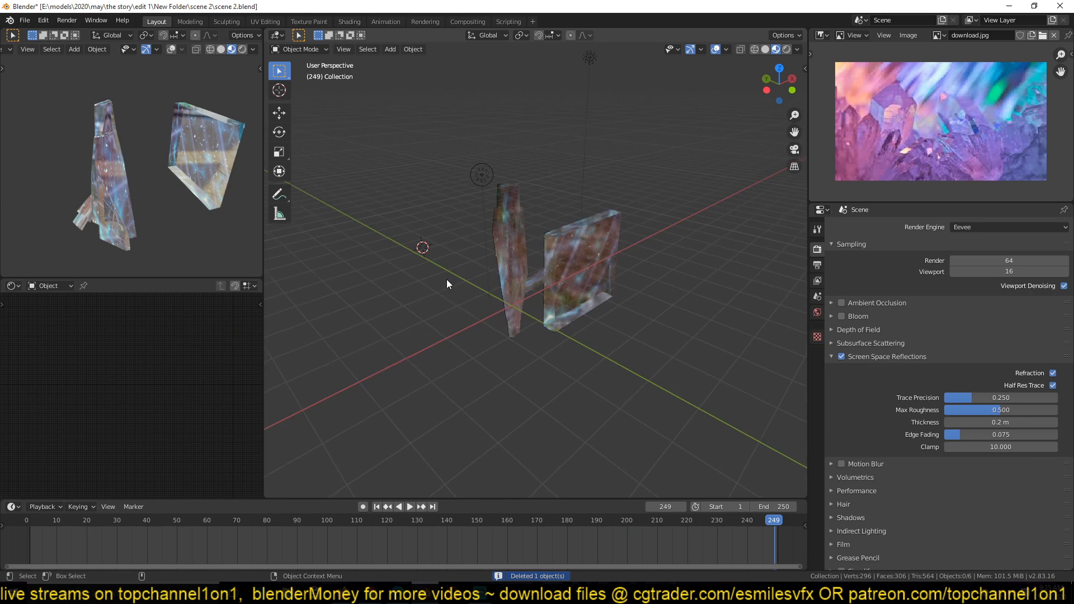
pyautogui.click(390, 48)
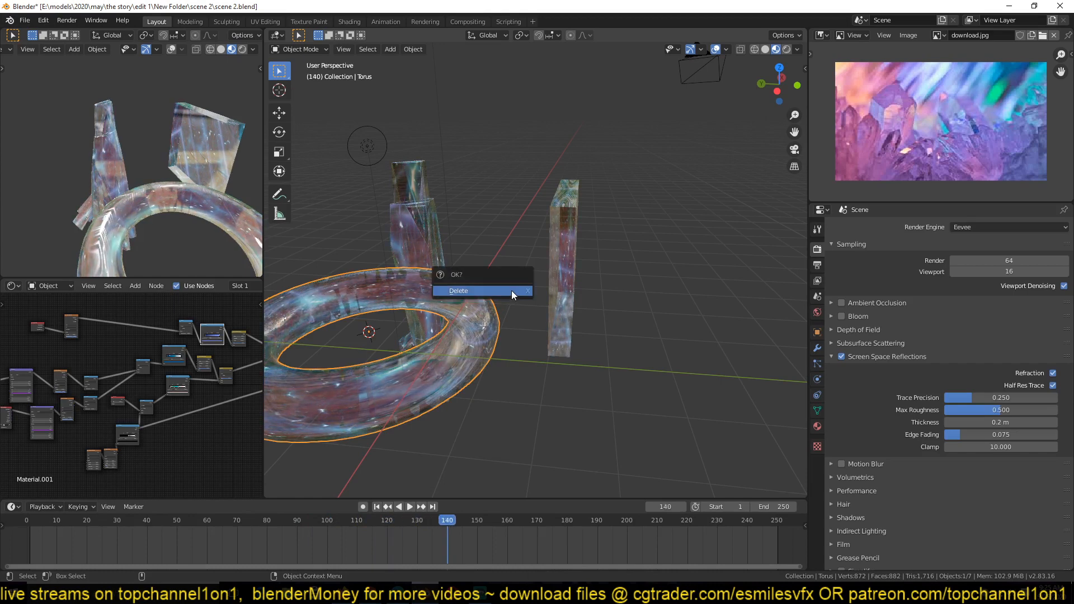
# - Delete the torus, select the tall Cube shard and play its animation with the material nodes shown
pyautogui.click(458, 290)
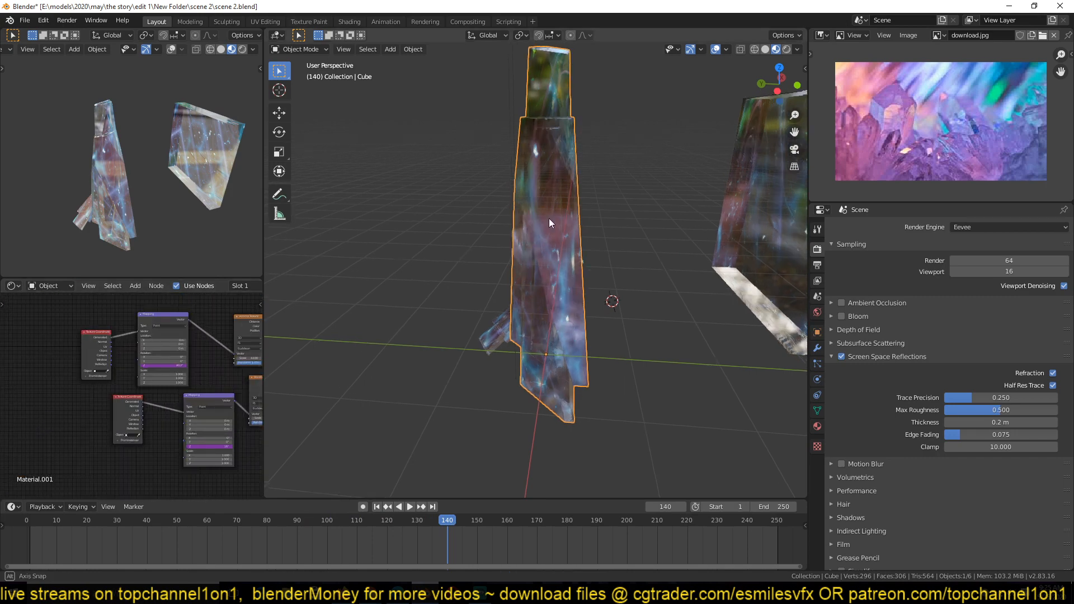
pyautogui.click(410, 506)
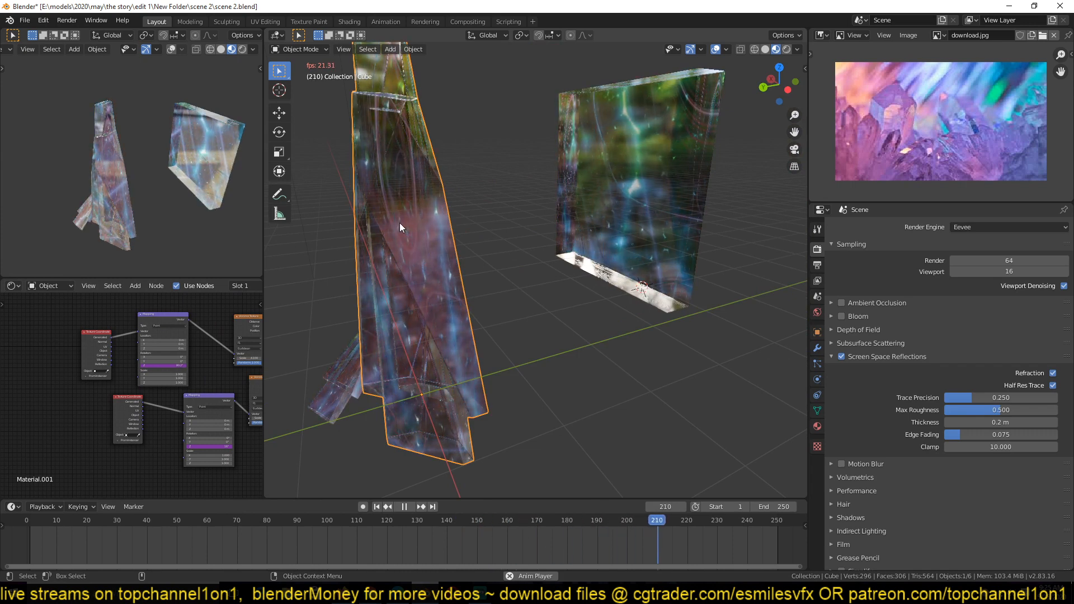
pyautogui.click(376, 506)
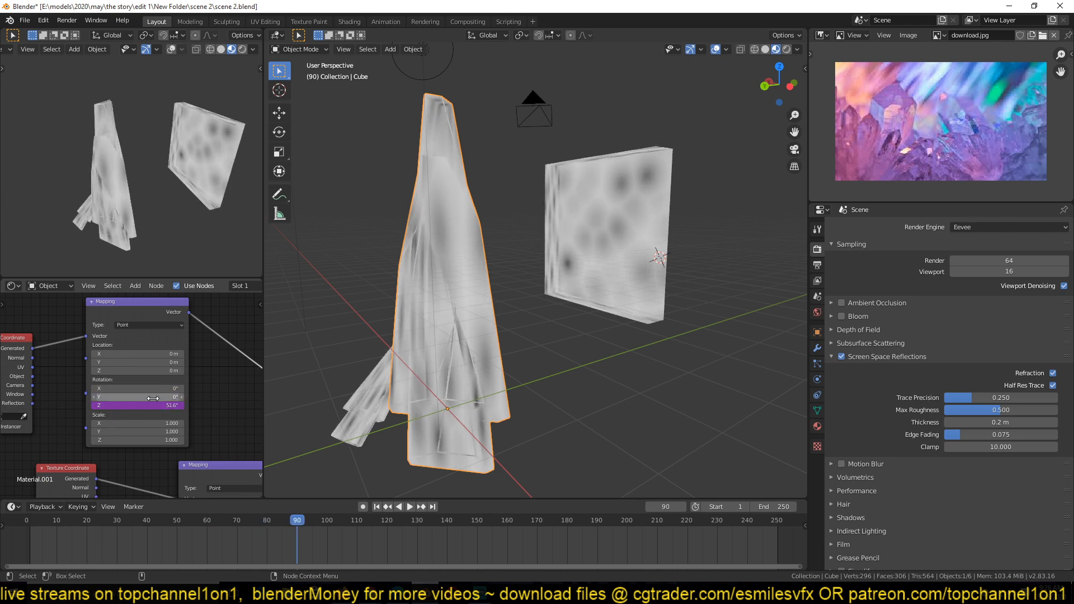
# - Add a driver to the Mapping node's Z rotation value and preview the rotating texture
pyautogui.rightClick(136, 405)
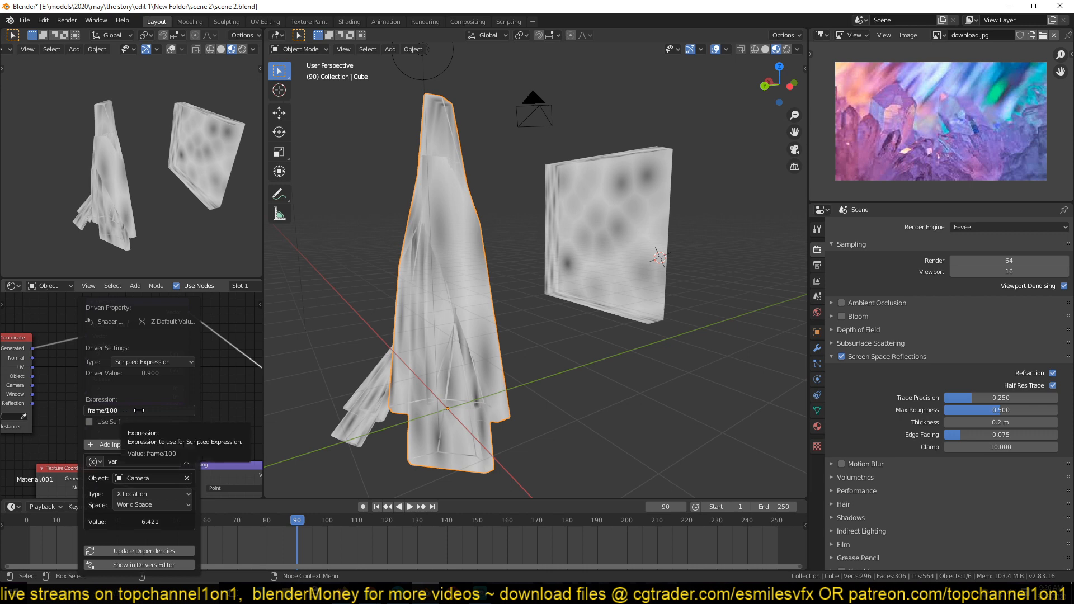
pyautogui.moveTo(146, 383)
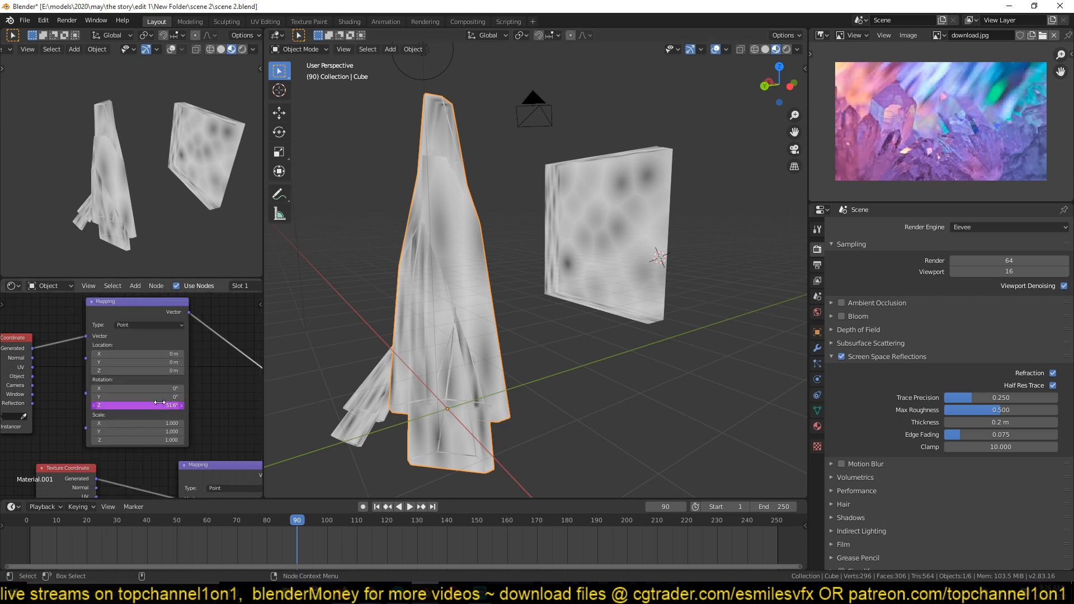
pyautogui.click(410, 507)
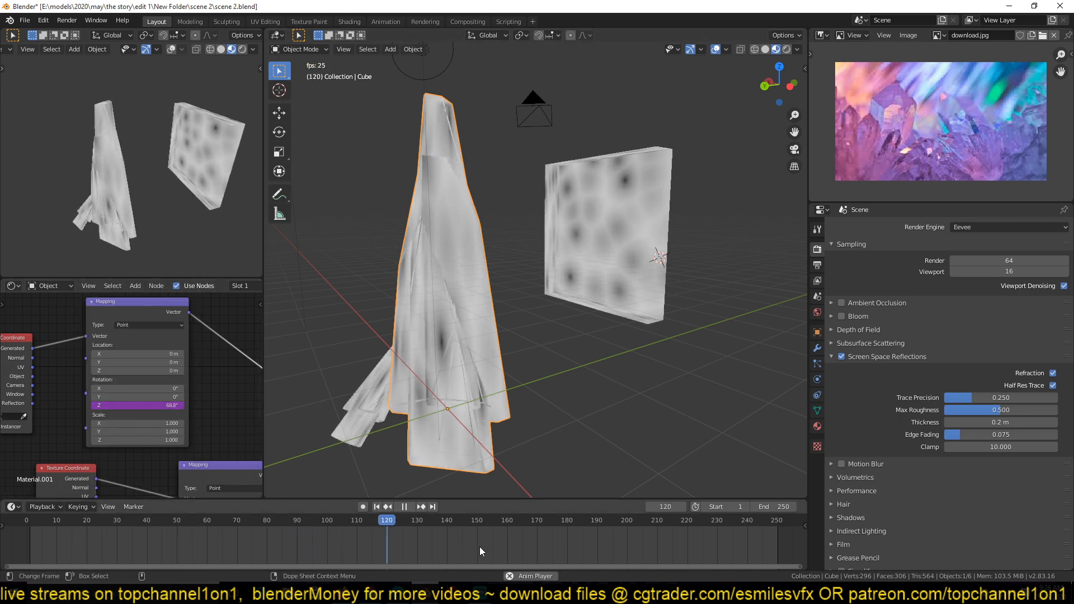
pyautogui.click(495, 520)
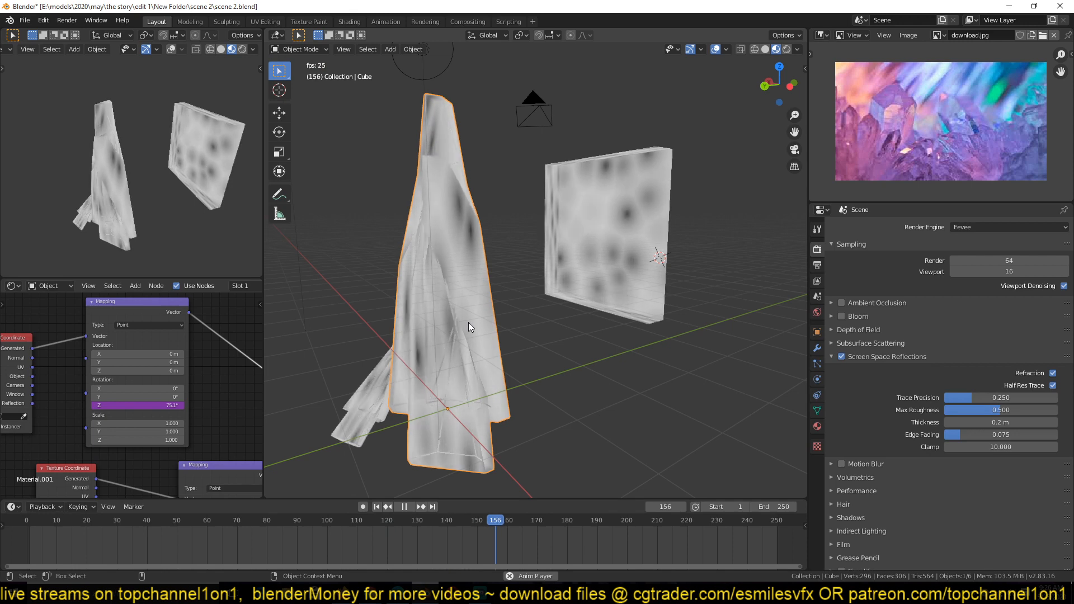
pyautogui.click(409, 506)
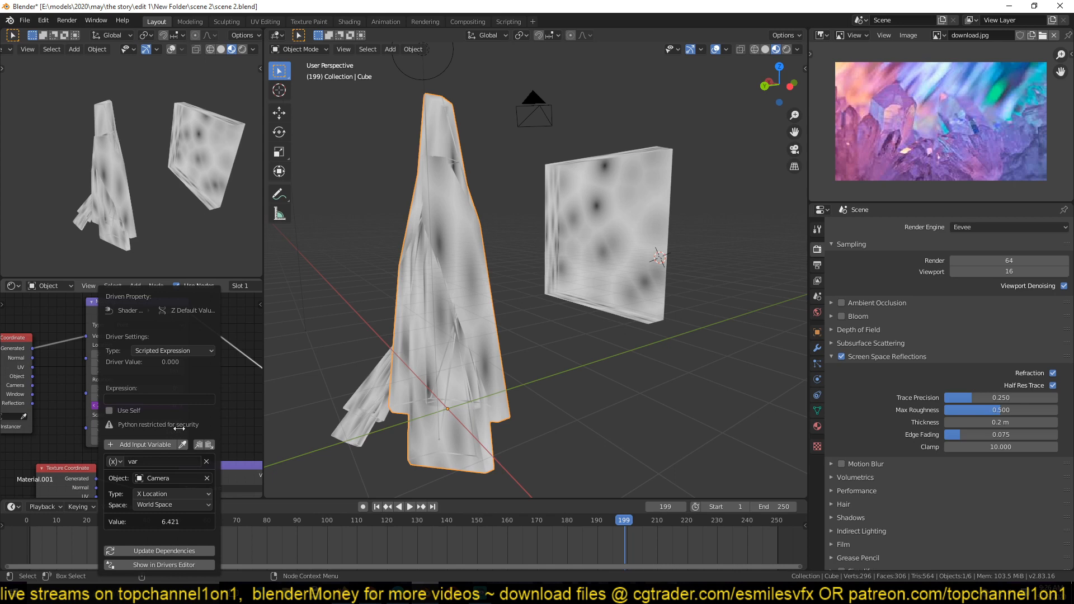
# - Set the driver's scripted expression to frame/10 and recheck it in the driver settings
pyautogui.click(159, 398)
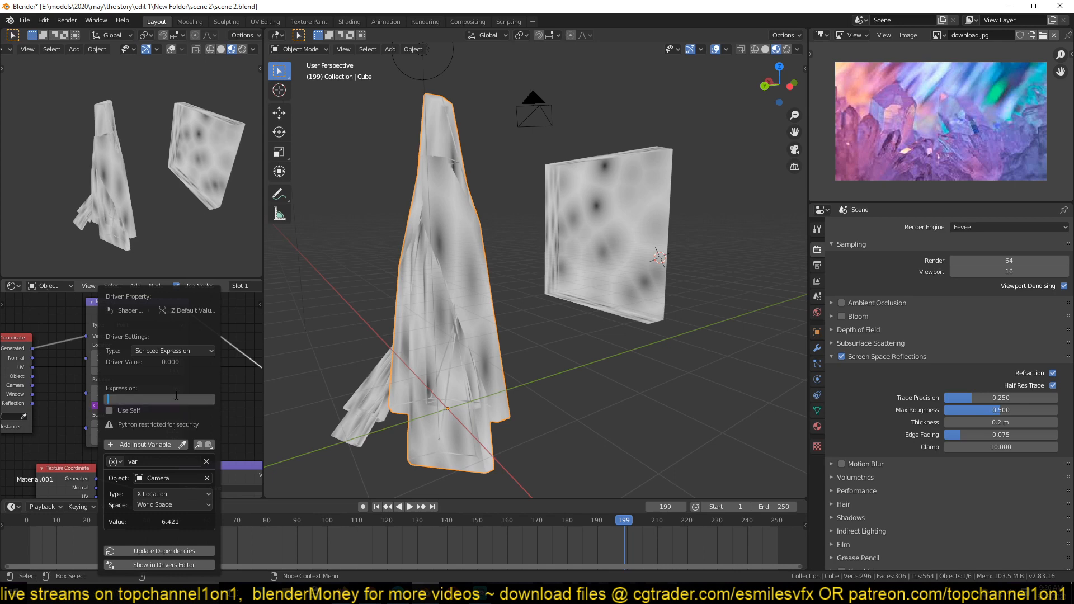
pyautogui.write('frame/')
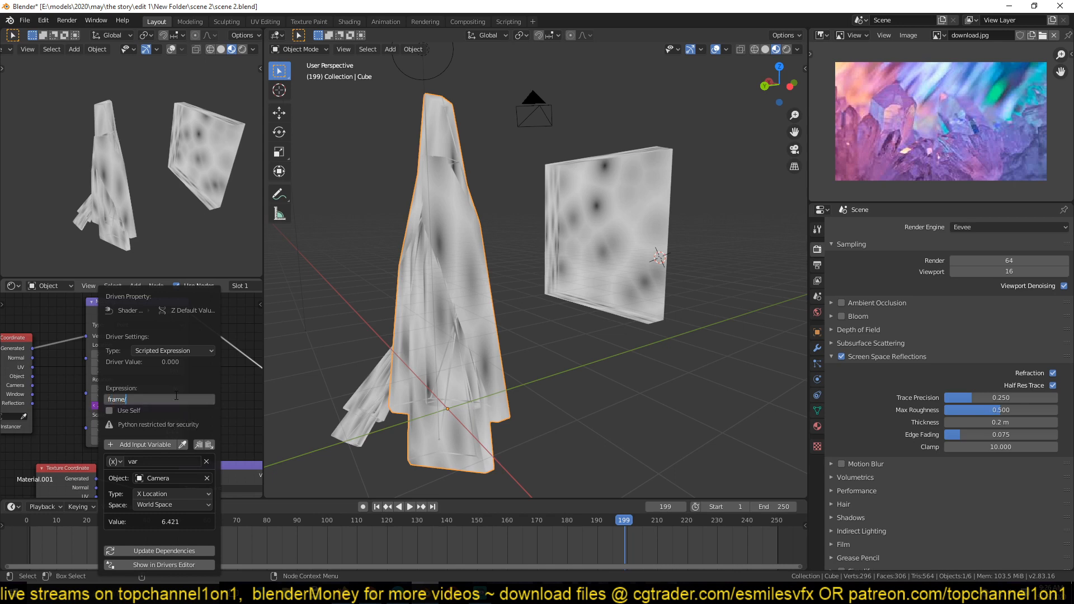
pyautogui.write('10')
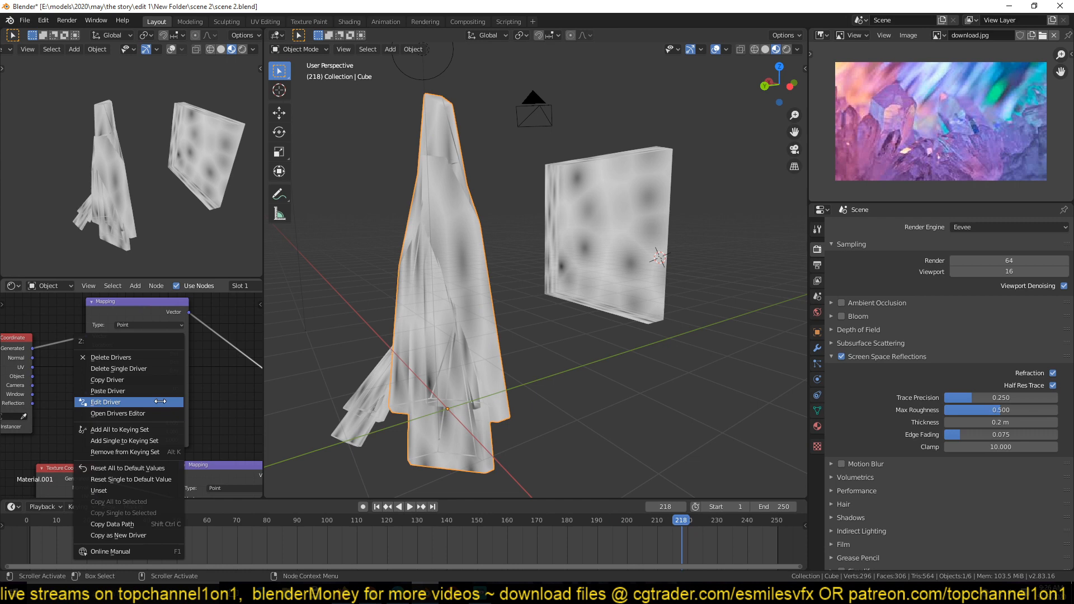
pyautogui.click(106, 401)
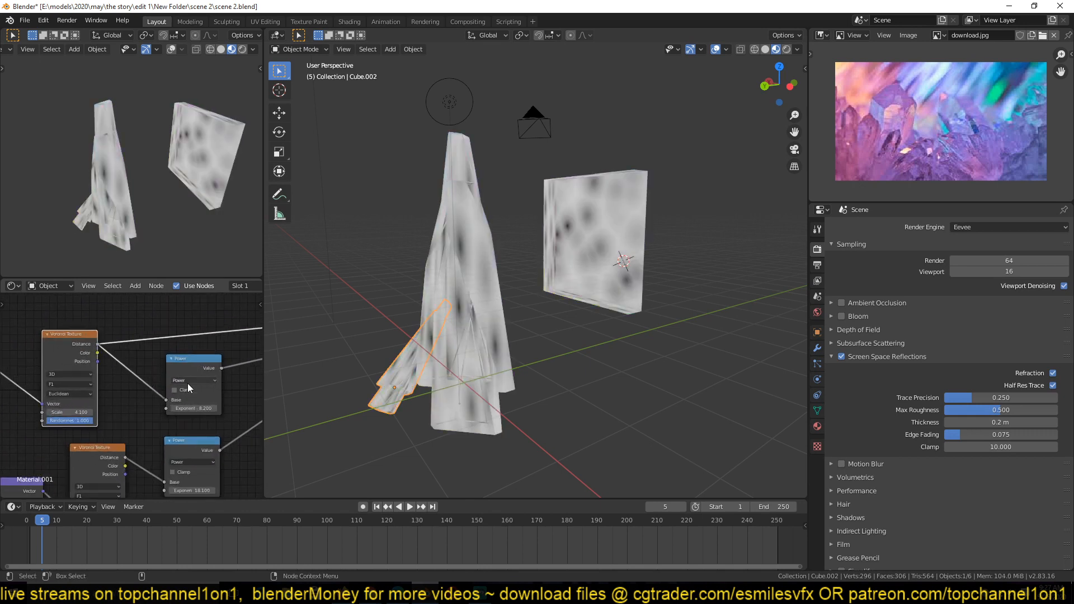
# - Shade the shards in Material Preview and raise the Power exponent to 8.7 and Voronoi scale to 4.6
pyautogui.click(176, 389)
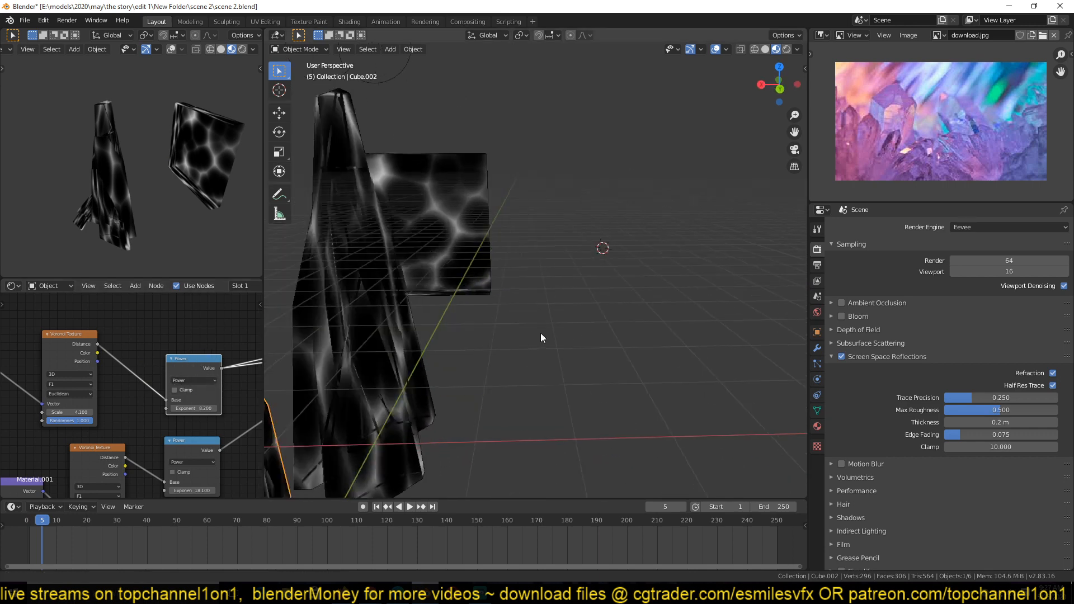
pyautogui.click(410, 505)
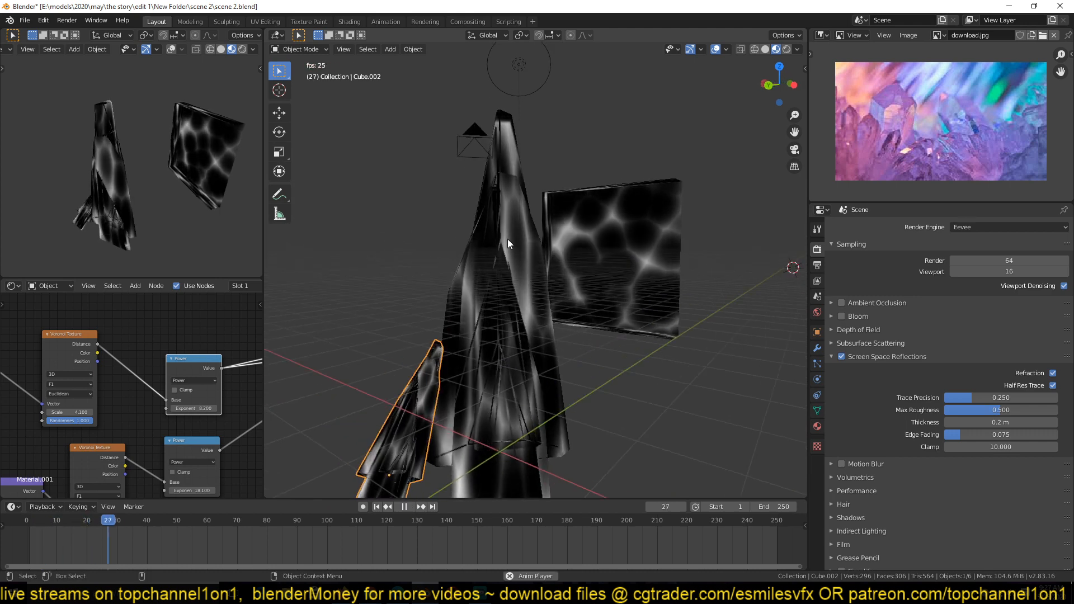
pyautogui.click(404, 506)
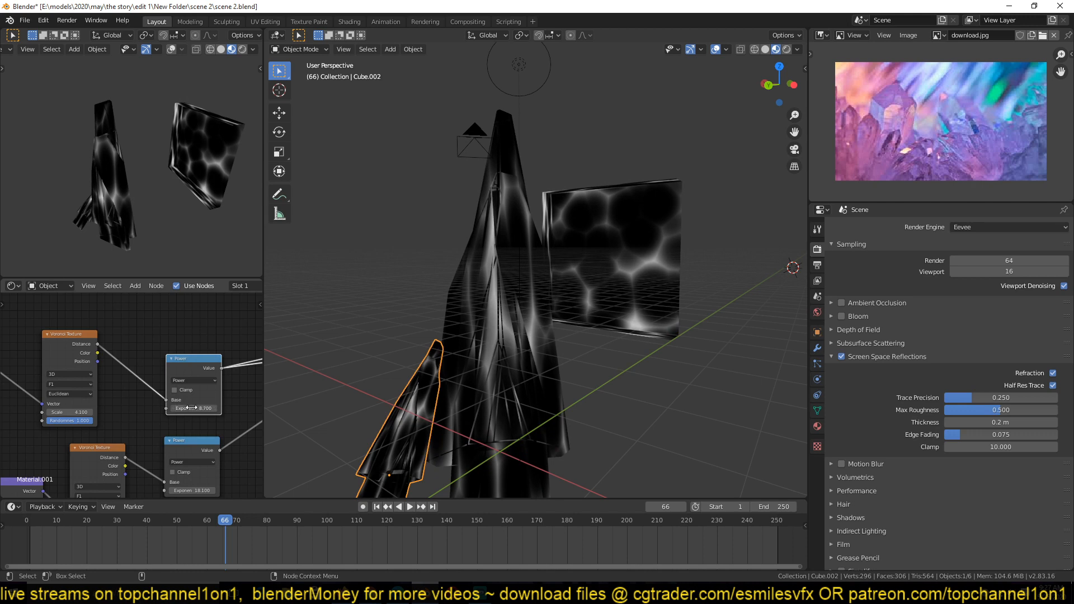
pyautogui.click(409, 507)
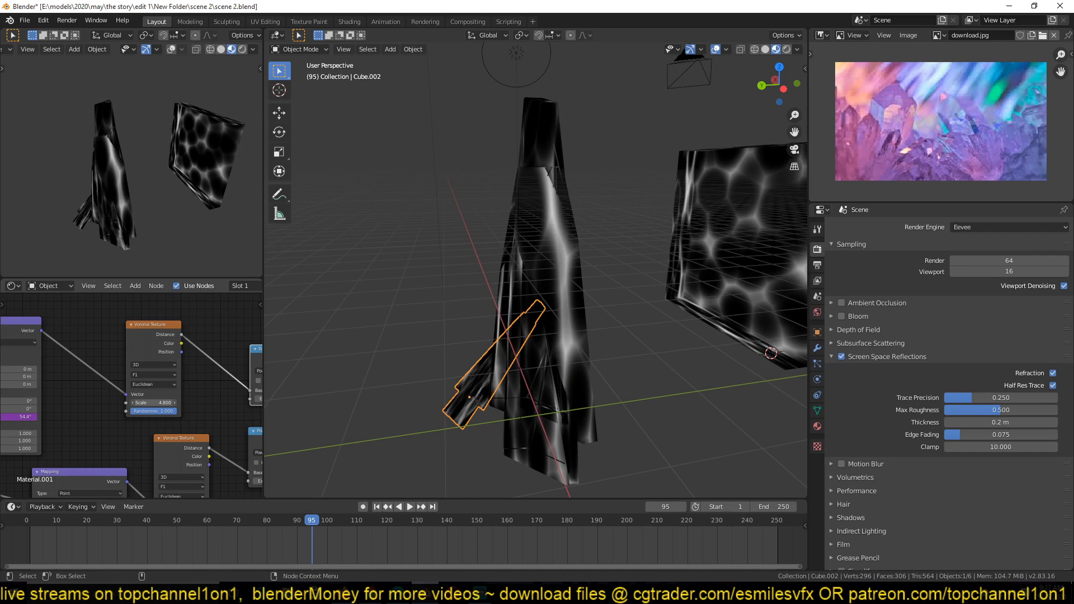
pyautogui.moveTo(555, 291)
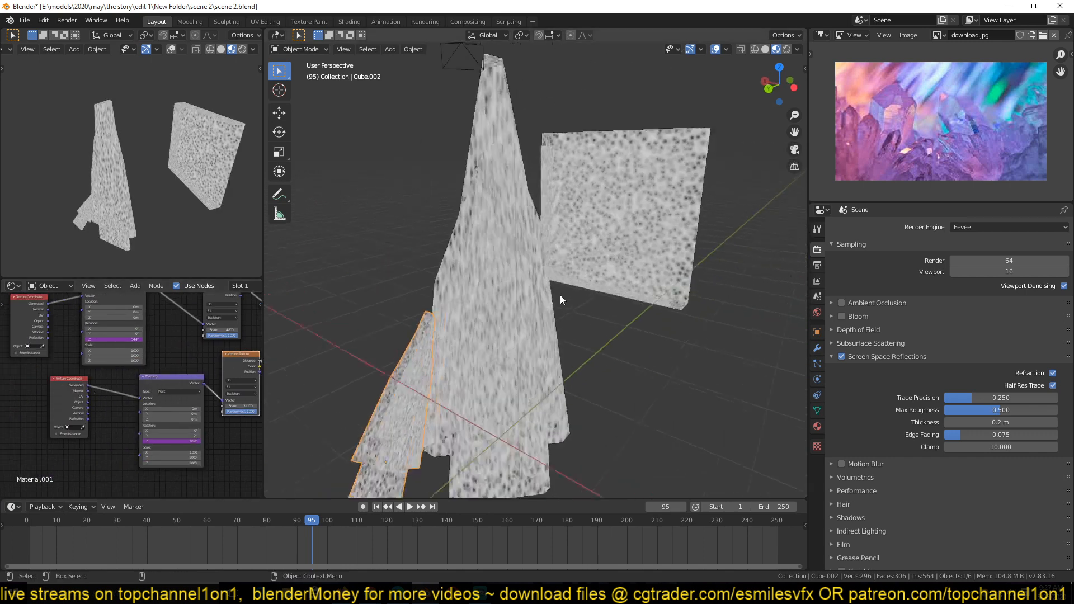
# - Duplicate the Voronoi setup with a frame/100 rotation driver and preview the moving speckles
pyautogui.click(409, 505)
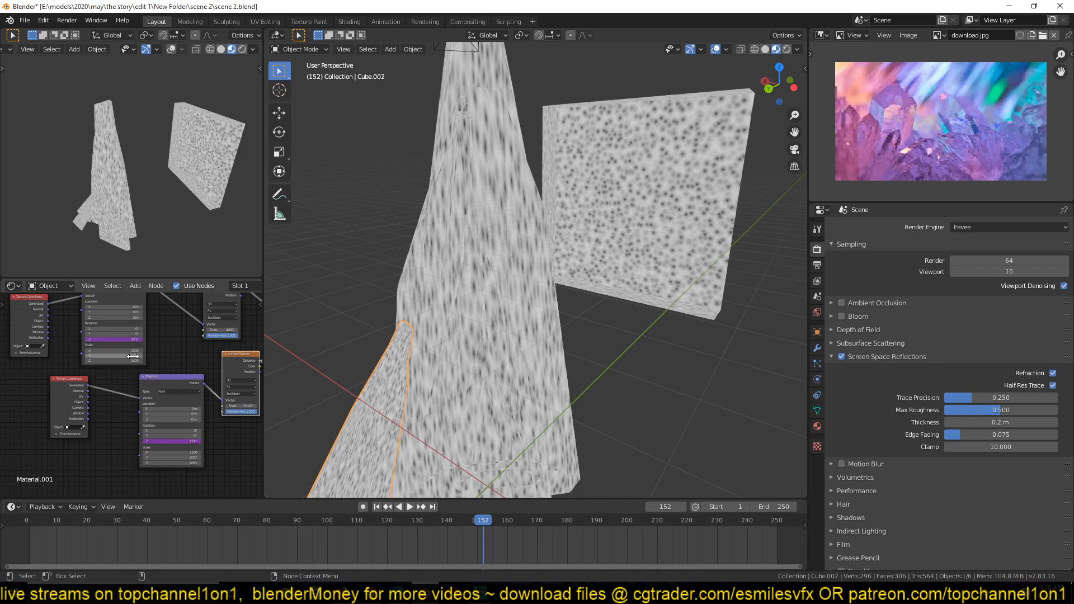
pyautogui.moveTo(116, 339)
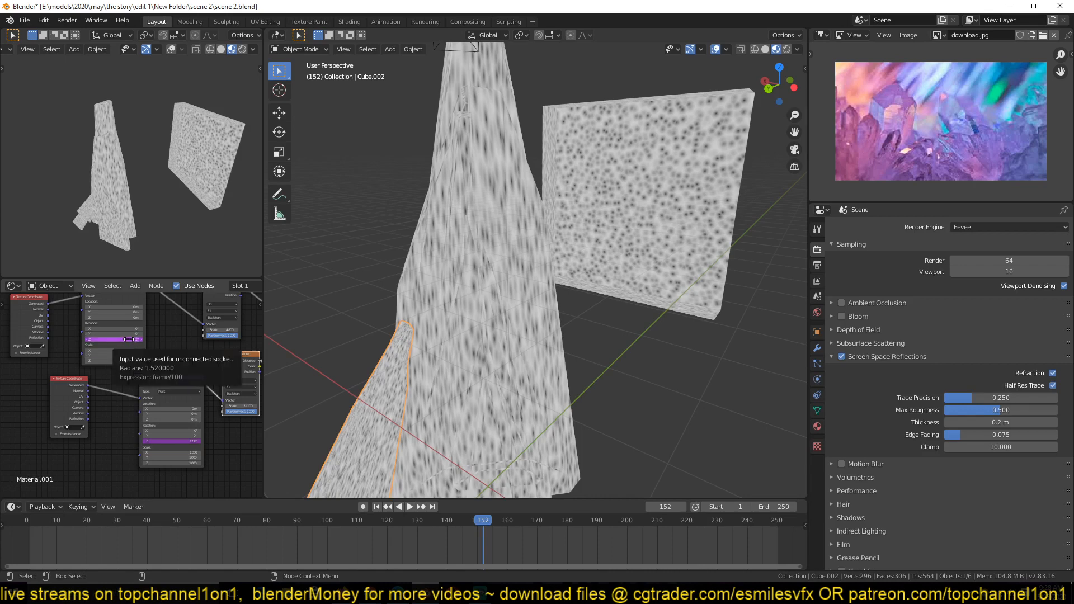
pyautogui.rightClick(115, 339)
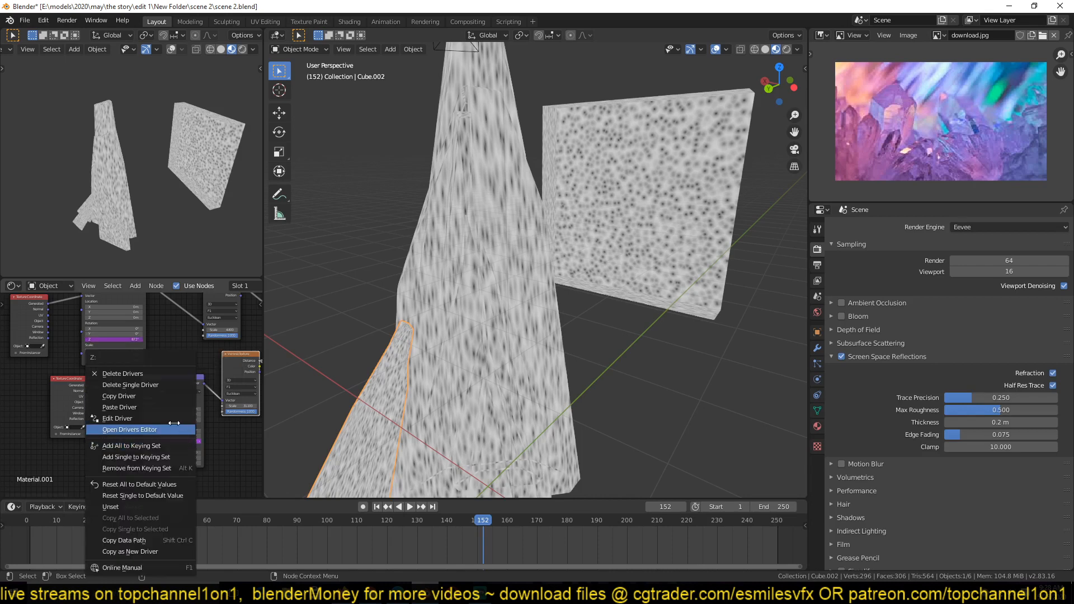
pyautogui.click(117, 417)
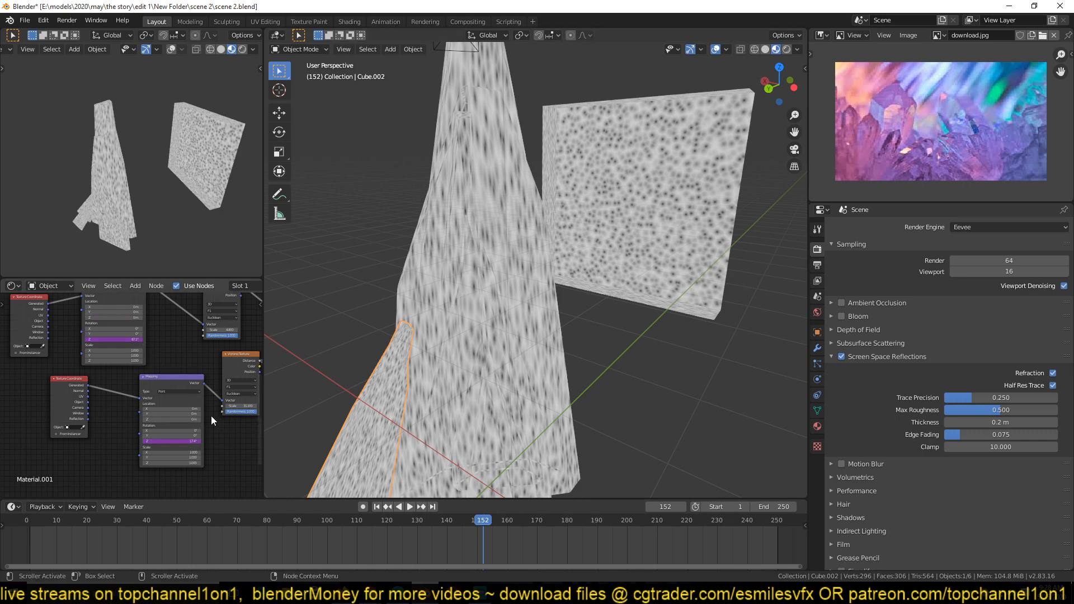
pyautogui.click(409, 507)
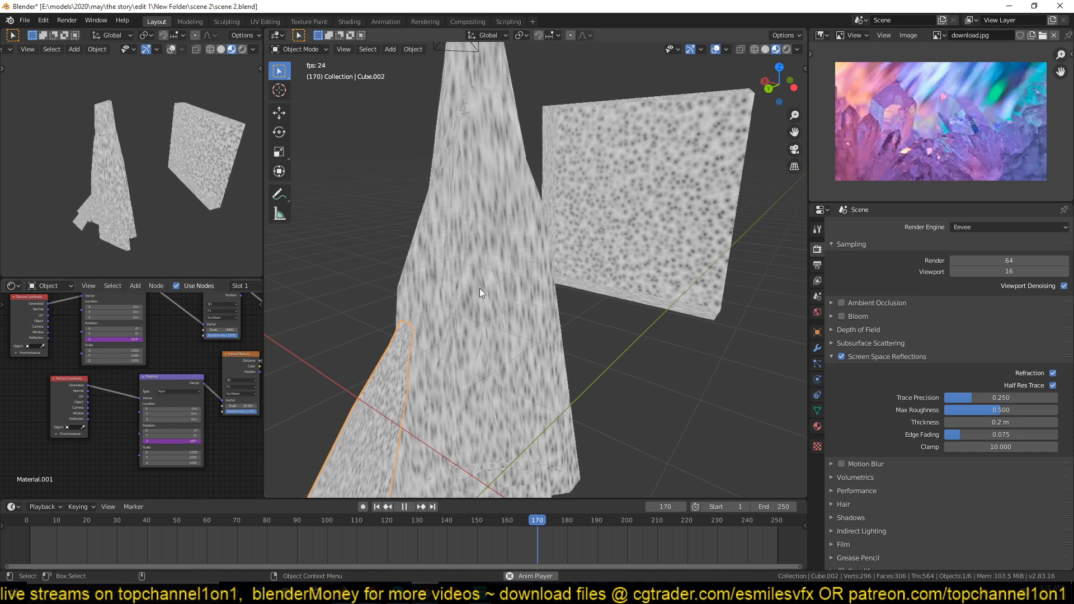
pyautogui.click(404, 506)
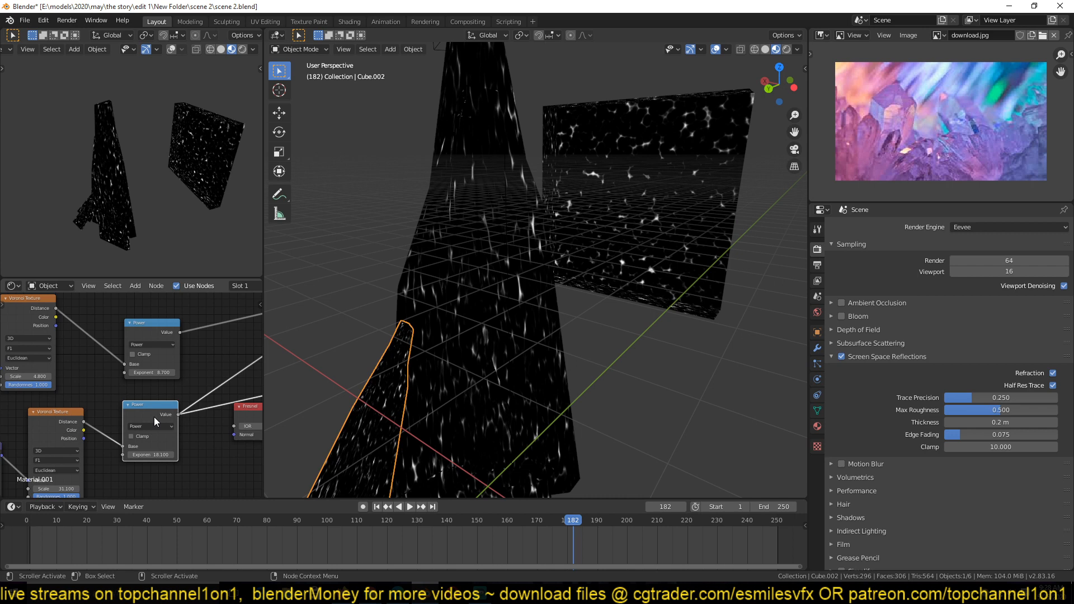
# - Combine both Power outputs through a Math Add node feeding the ColorRamps
pyautogui.click(410, 505)
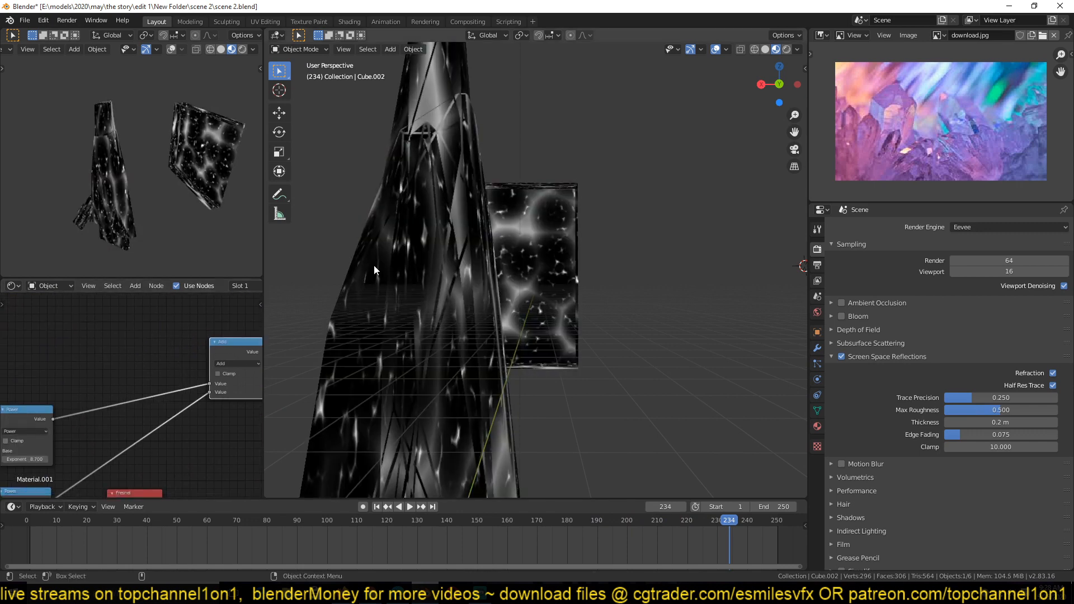
pyautogui.click(409, 505)
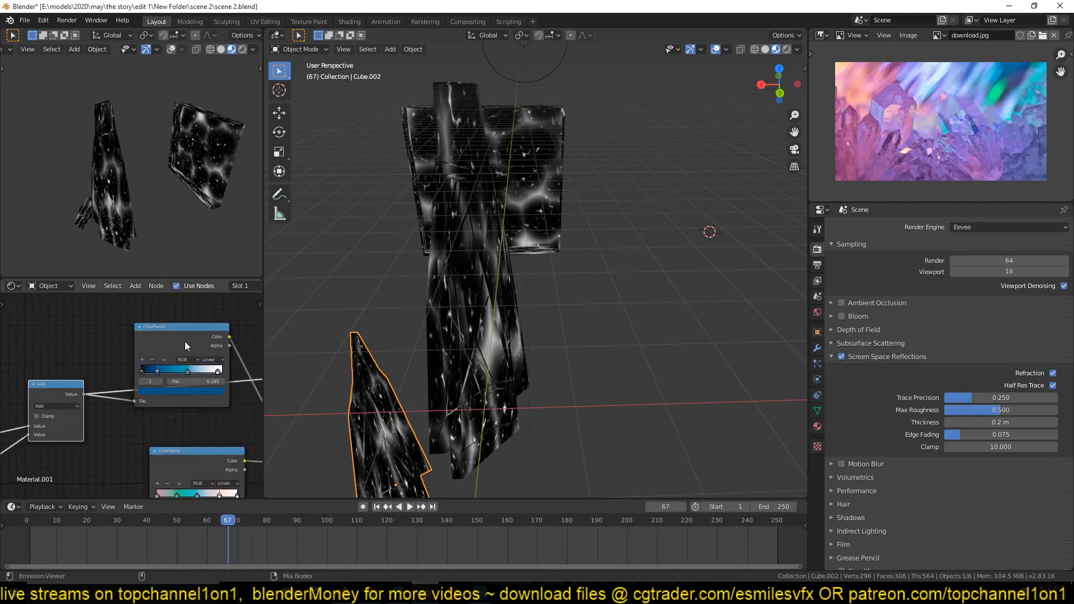
# - Tune the ColorRamp and Hue/Saturation for blue energy mixed over a pink ColorRamp base
pyautogui.click(410, 507)
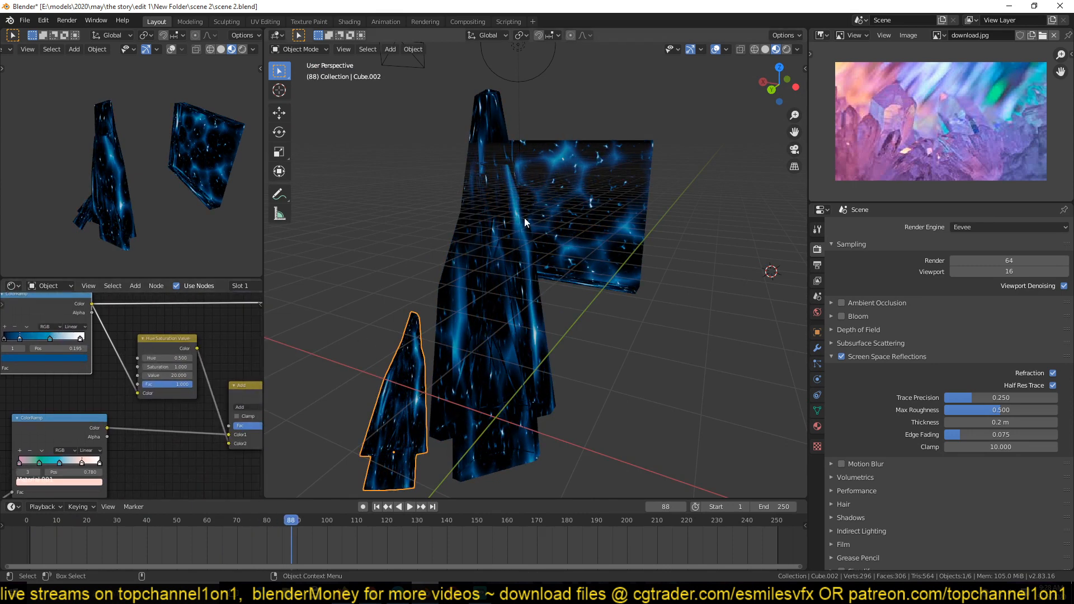
pyautogui.moveTo(472, 289)
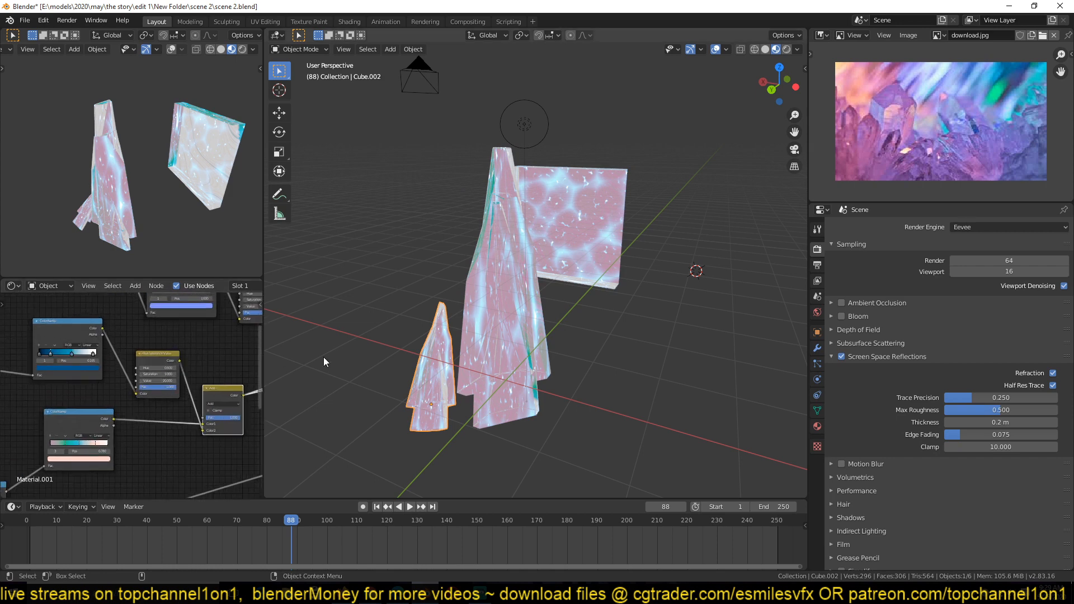
pyautogui.moveTo(521, 222)
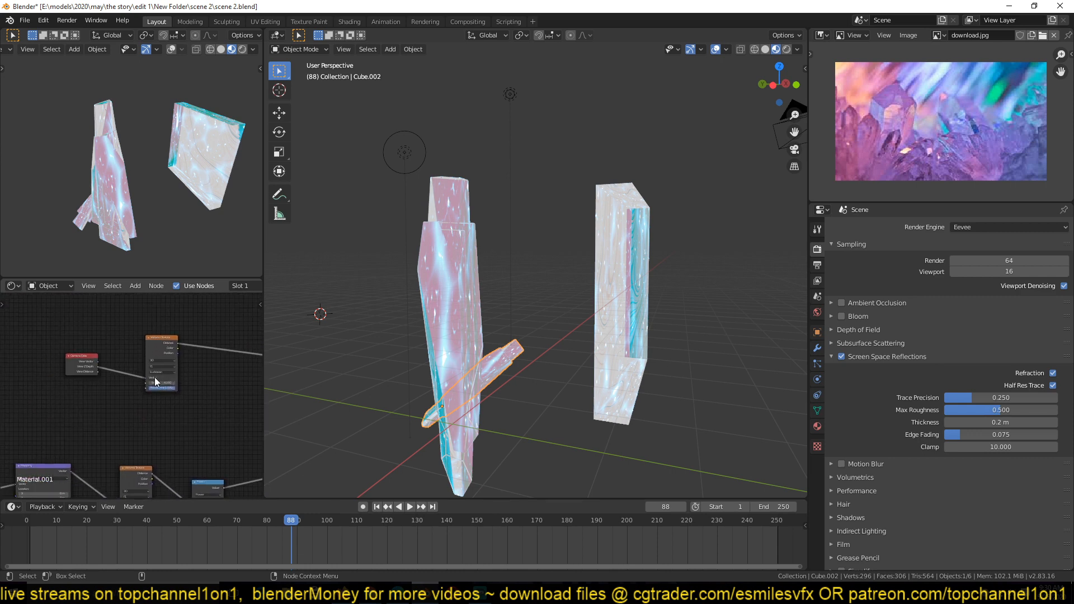
# - Switch the viewport to Rendered shading to see the transmissive glass with screen-space refraction
pyautogui.click(765, 48)
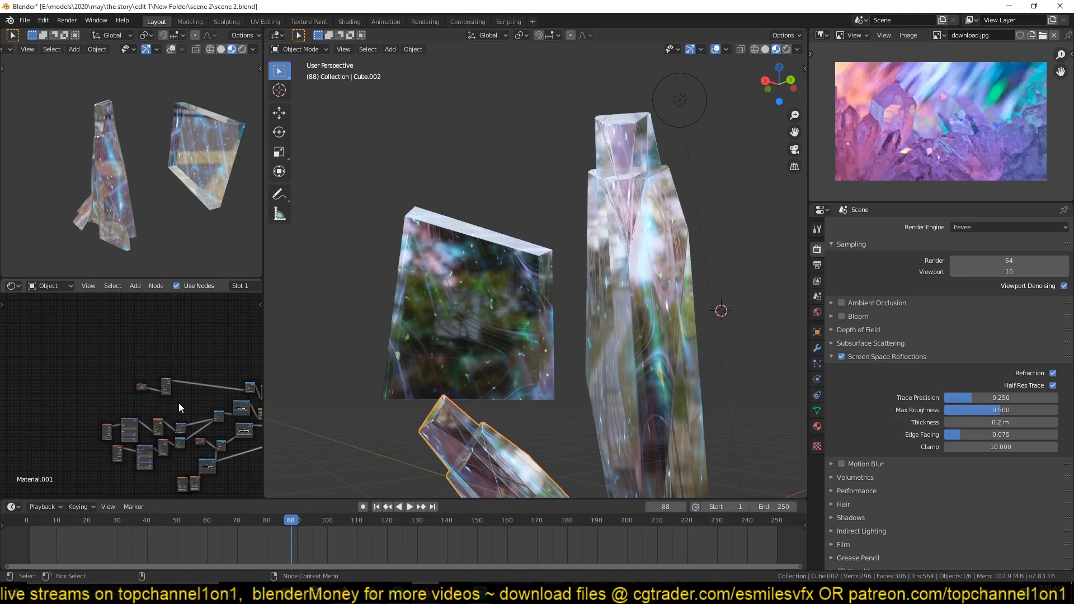
# - Preview the camera View Z Depth Voronoi streaks alone and orbit around the shards
pyautogui.click(179, 407)
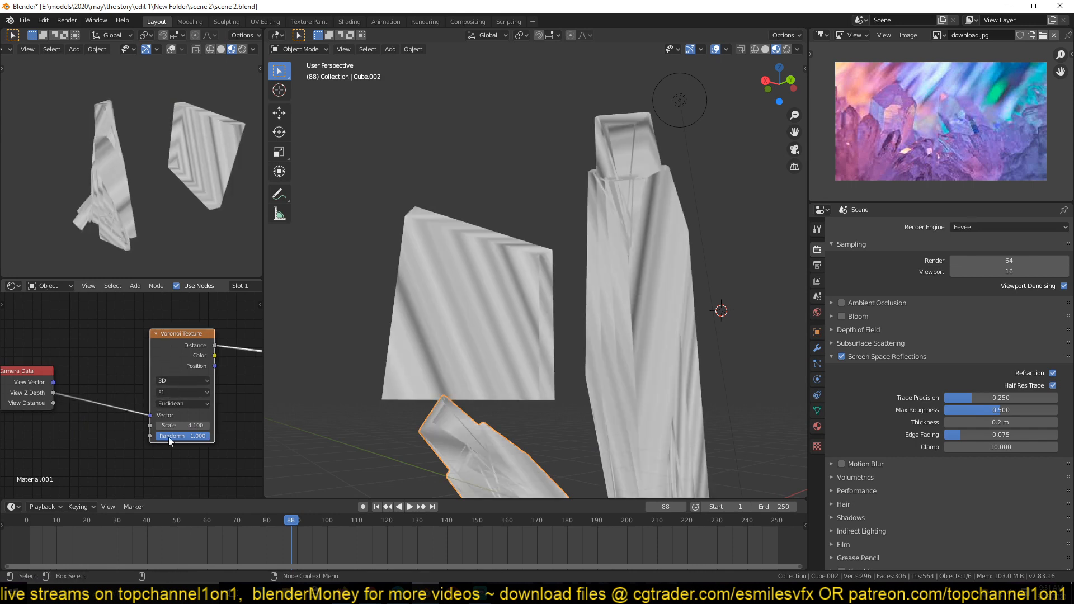
pyautogui.moveTo(200, 347)
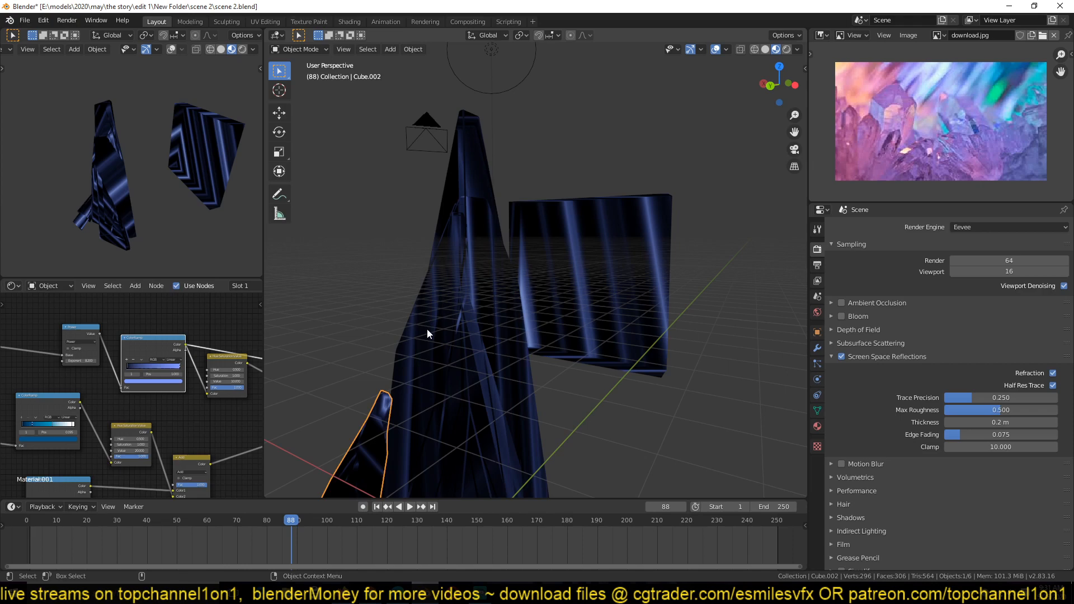
pyautogui.moveTo(304, 400)
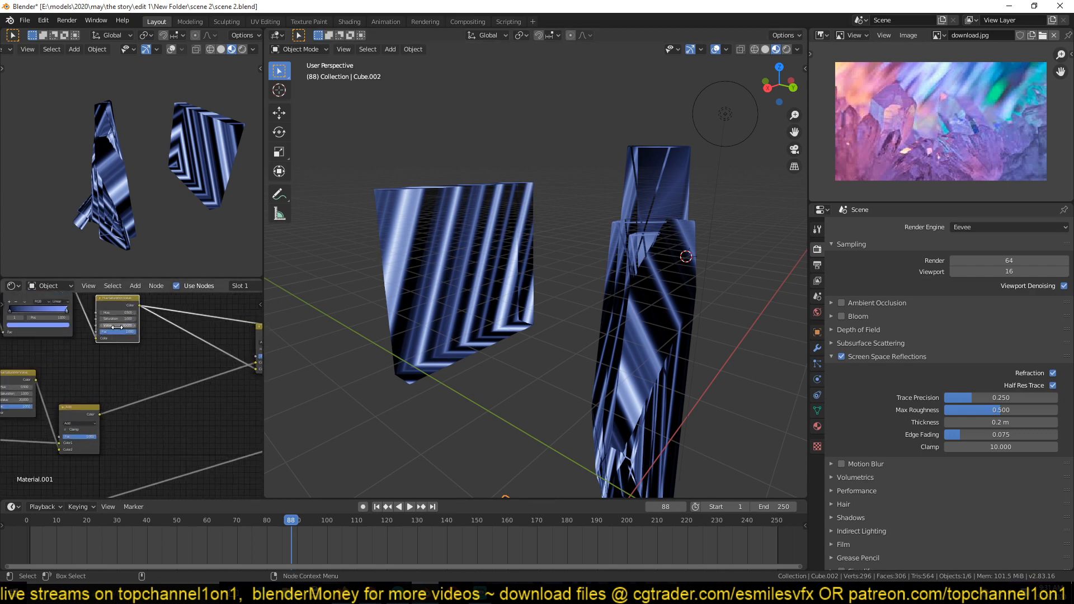
pyautogui.moveTo(480, 274); pyautogui.dragTo(384, 252)
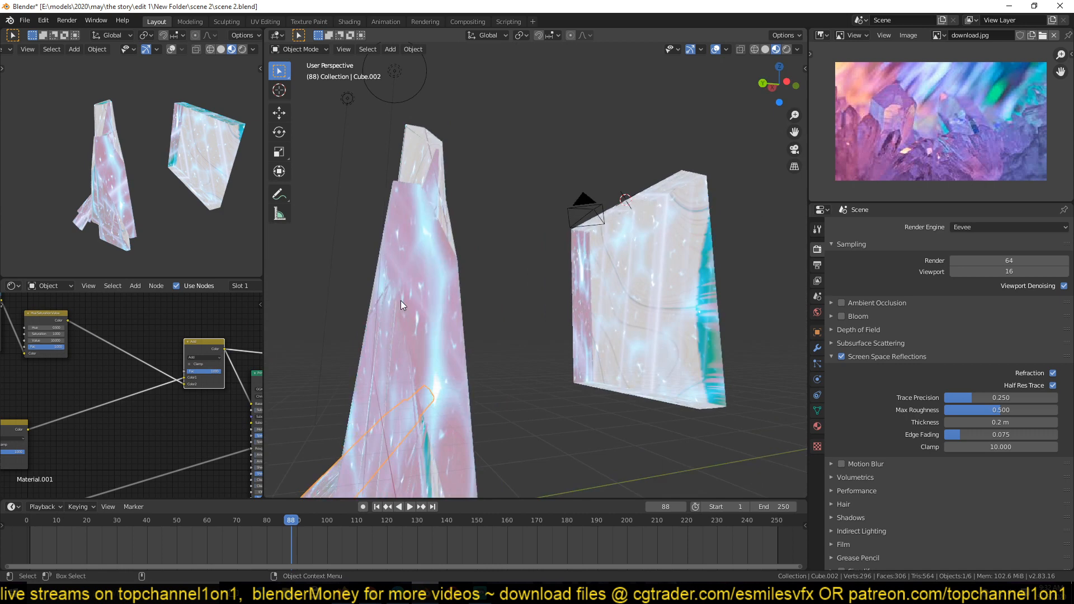
# - Move the playhead to frame 175 and select the flat square shard
pyautogui.click(409, 505)
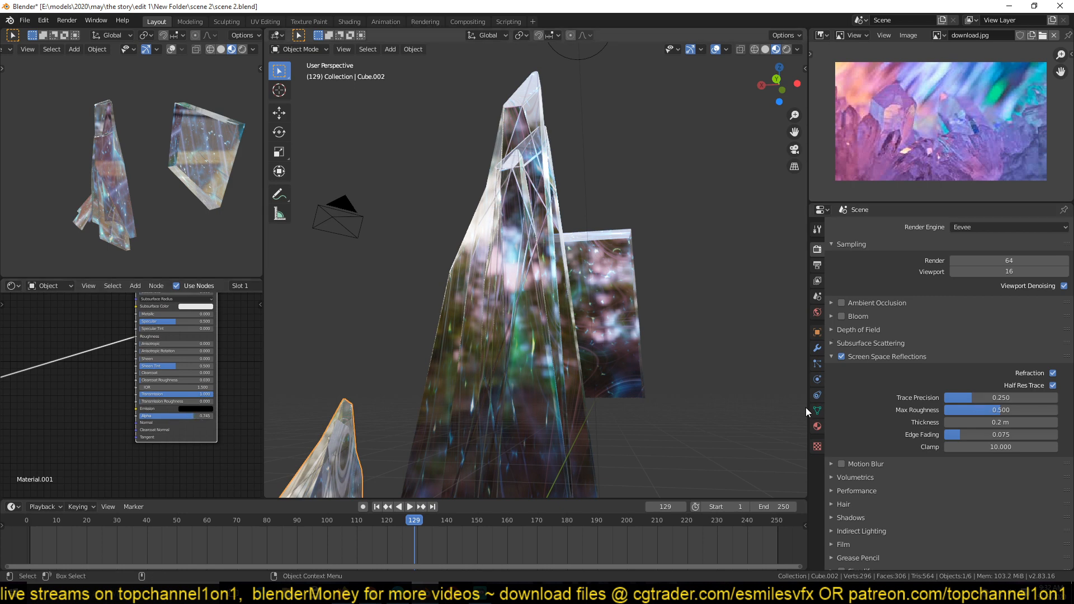
pyautogui.click(816, 394)
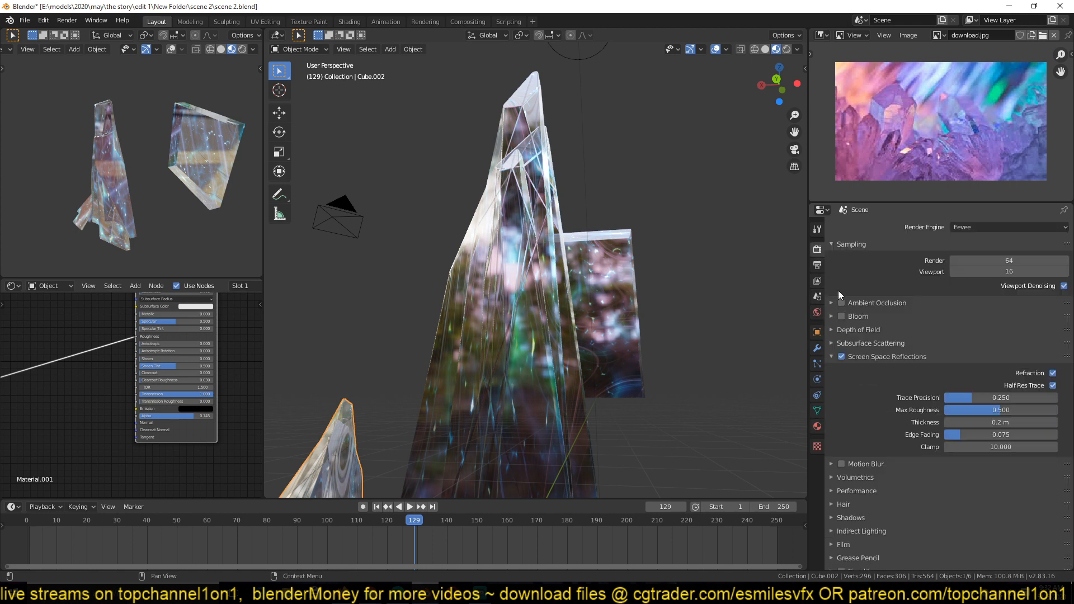
pyautogui.moveTo(884, 364)
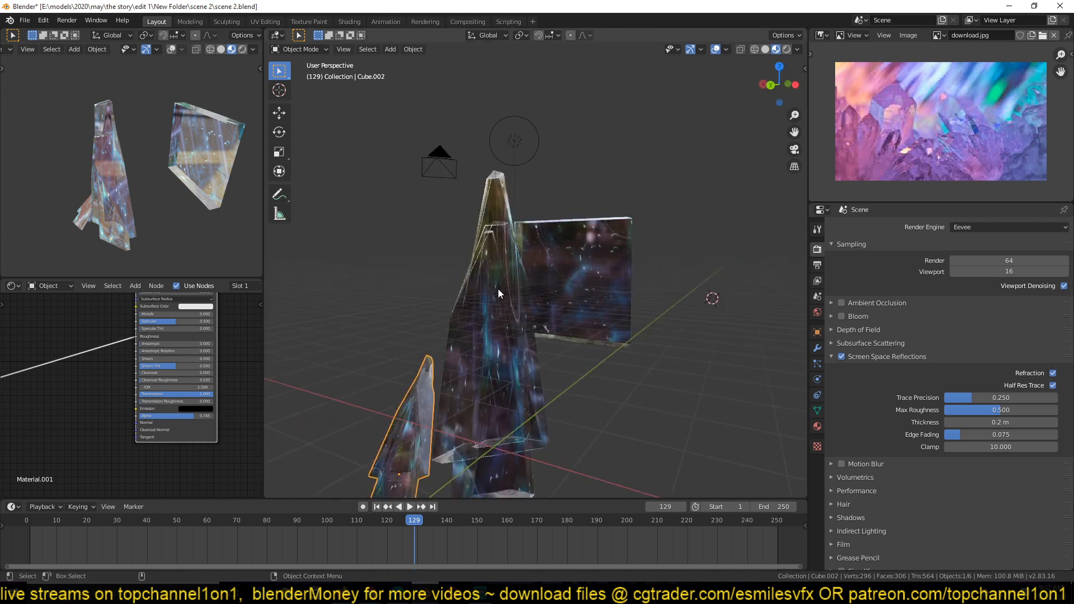
pyautogui.click(409, 505)
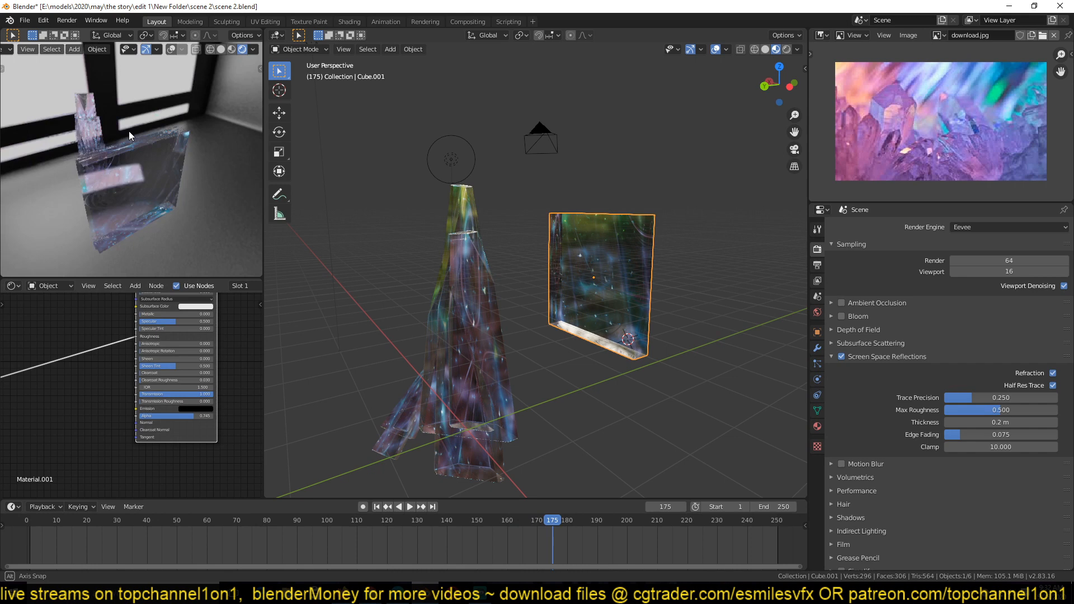
# - Preview the scene in Cycles, return the render engine to Eevee, and save the file with Ctrl+S
pyautogui.click(1003, 227)
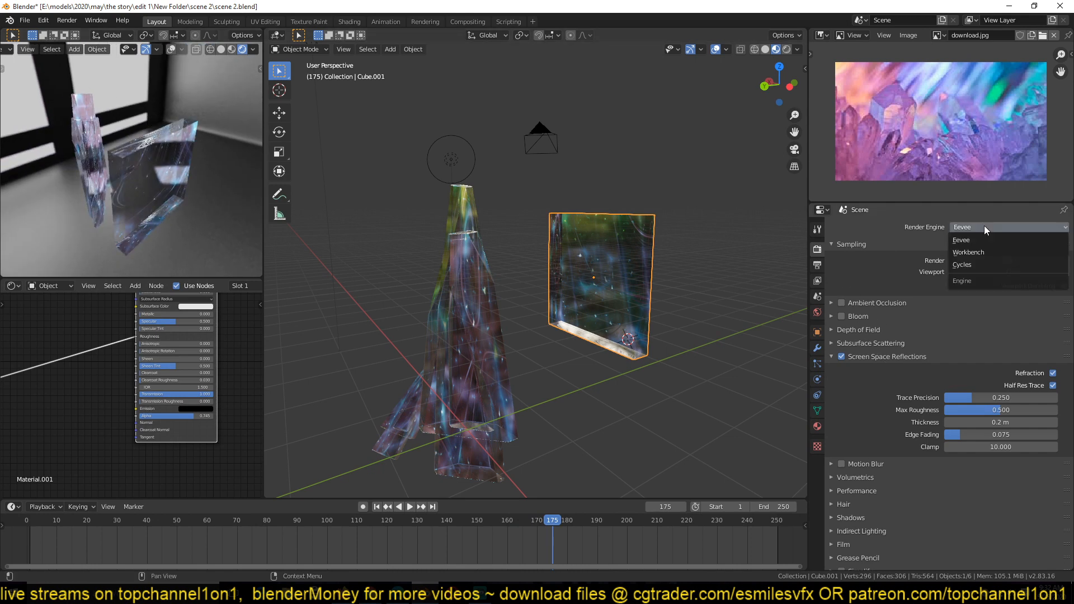
pyautogui.click(961, 239)
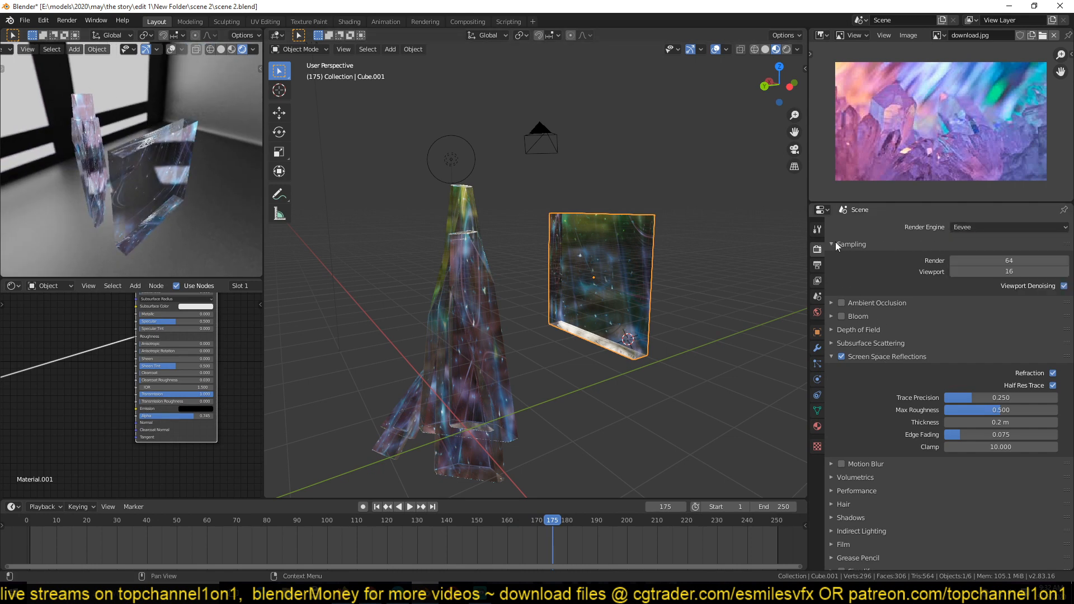
pyautogui.moveTo(989, 239)
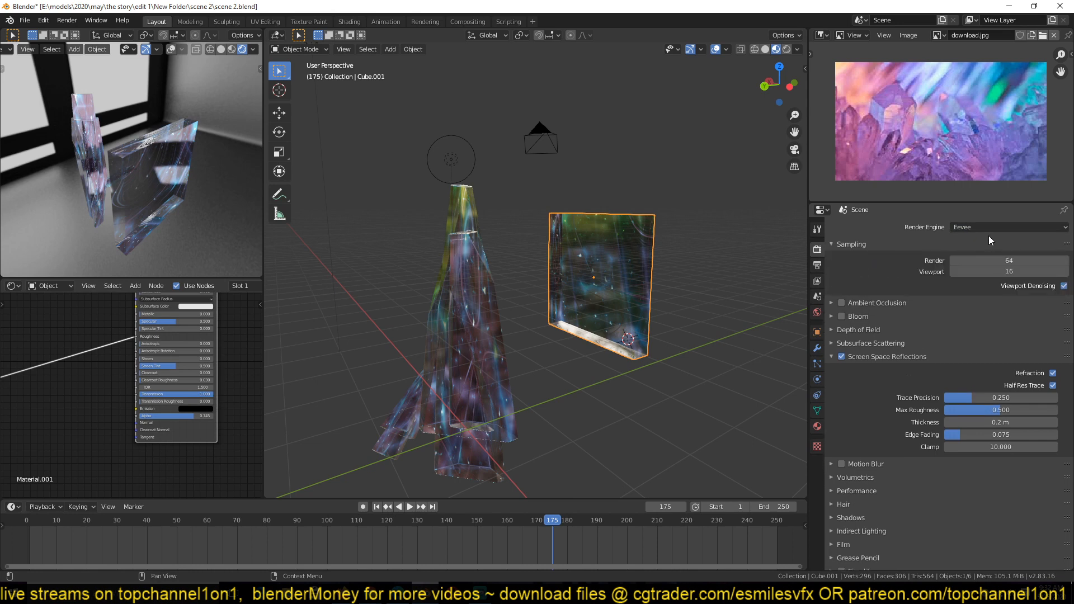
pyautogui.click(1007, 227)
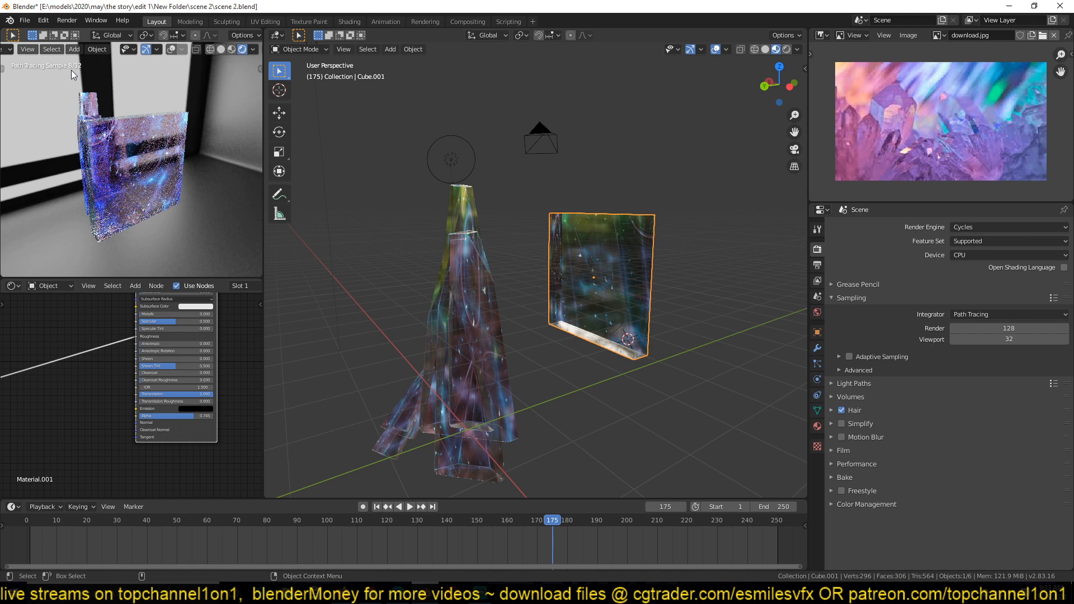
pyautogui.click(1007, 228)
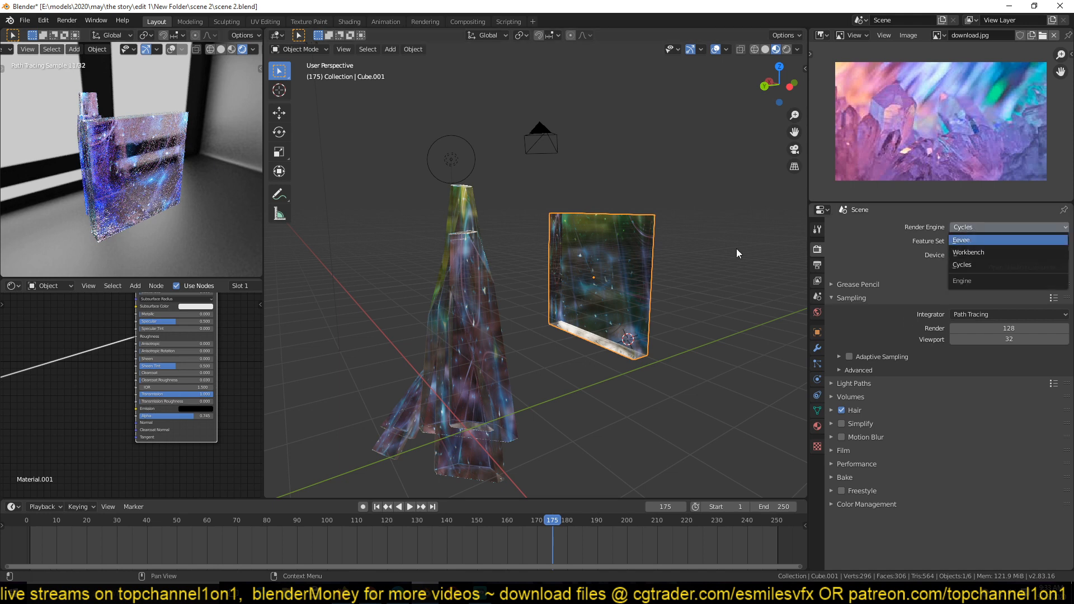
pyautogui.click(960, 240)
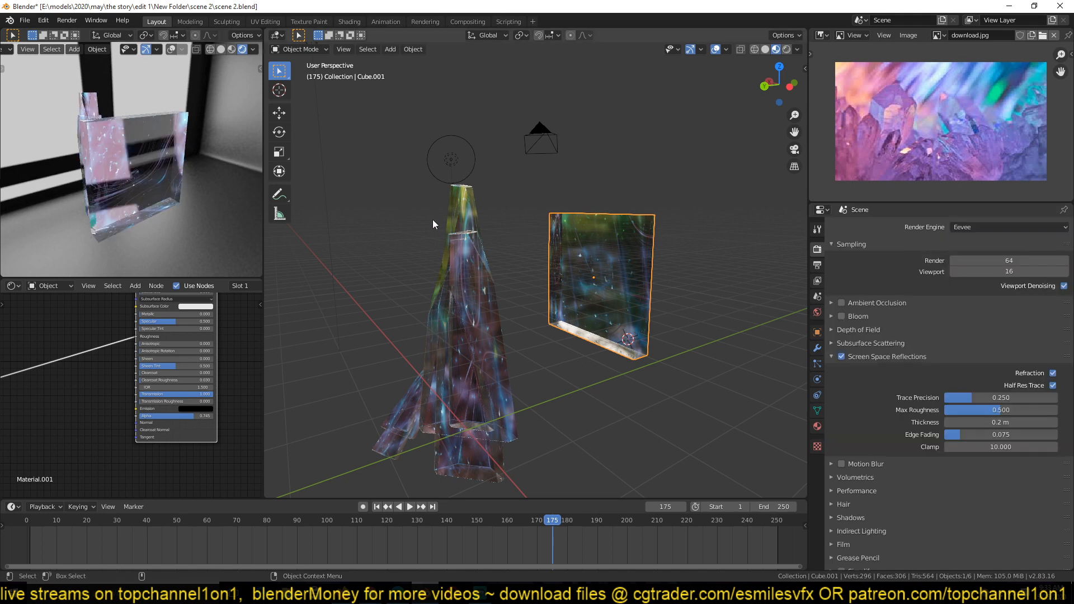
pyautogui.press('ctrl+s')
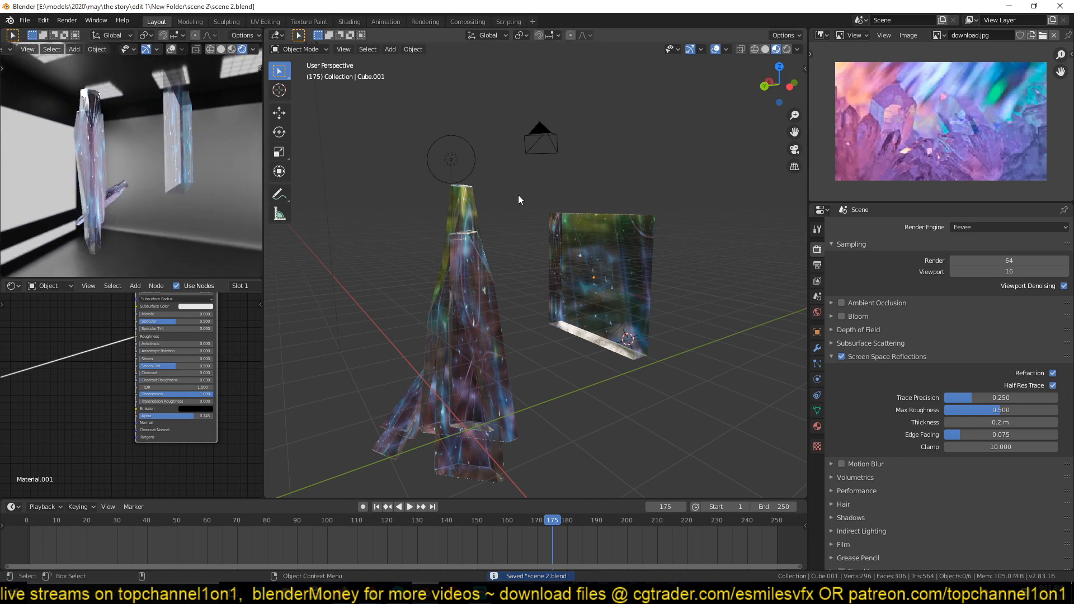
# - Drag the point light up between the tall crystal and the square shard
pyautogui.click(451, 160)
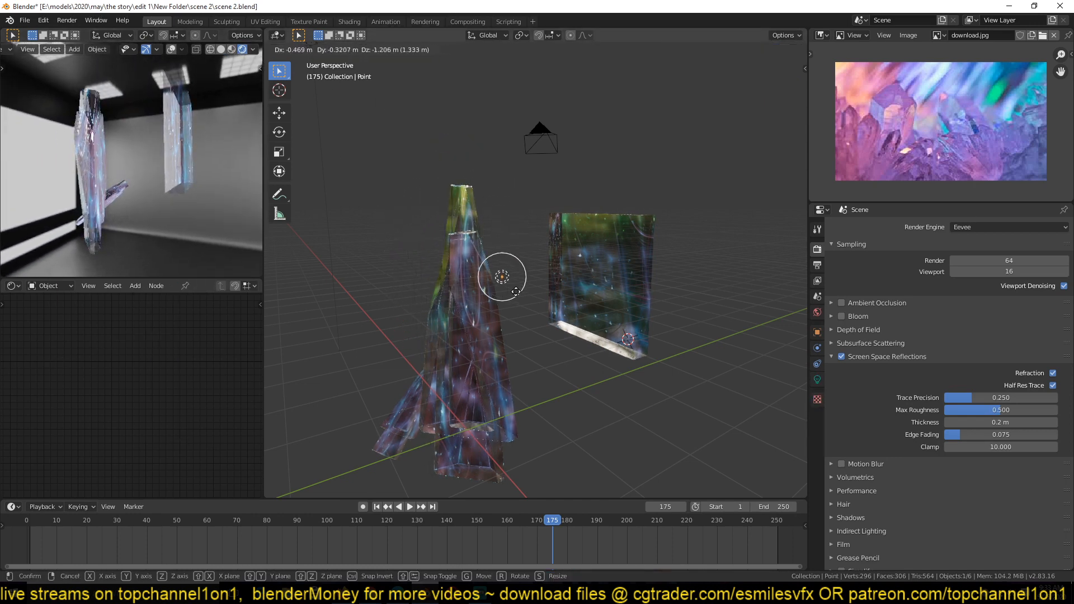
pyautogui.moveTo(542, 216)
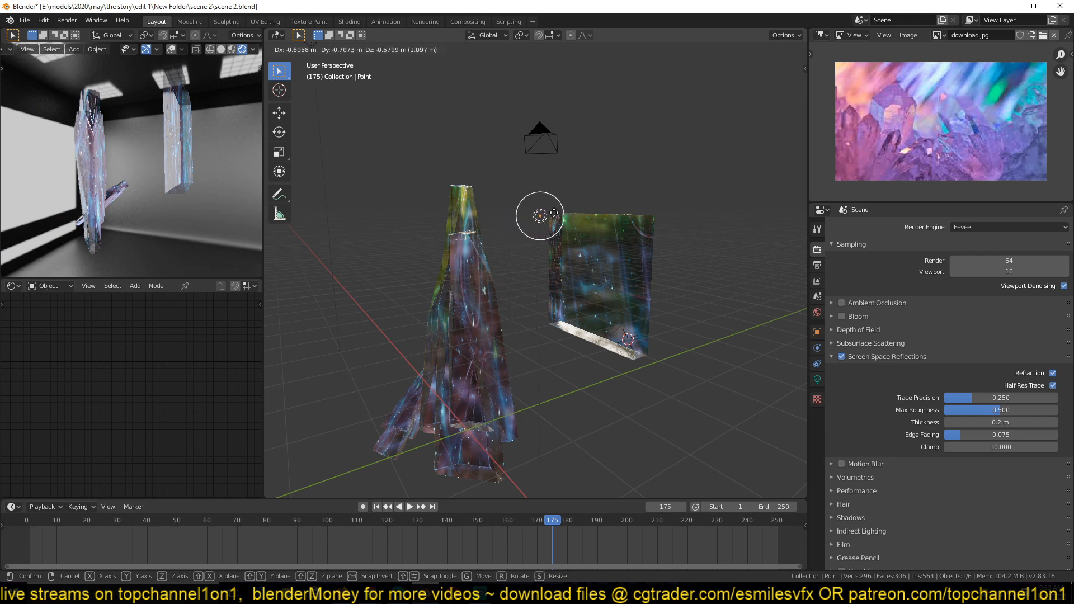
pyautogui.moveTo(514, 352)
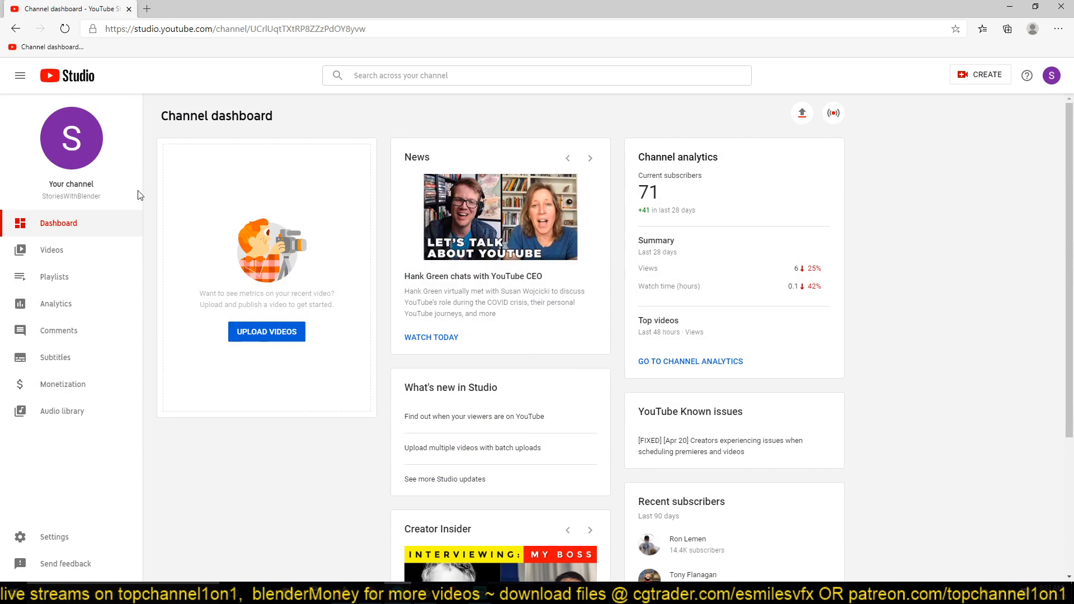
pyautogui.moveTo(388, 374)
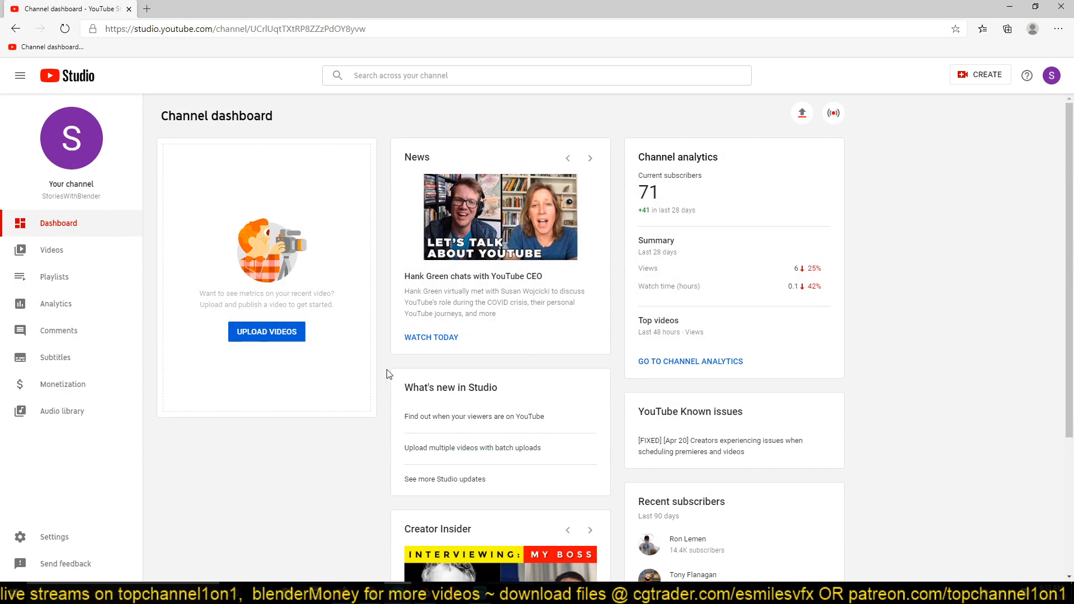
pyautogui.moveTo(223, 303)
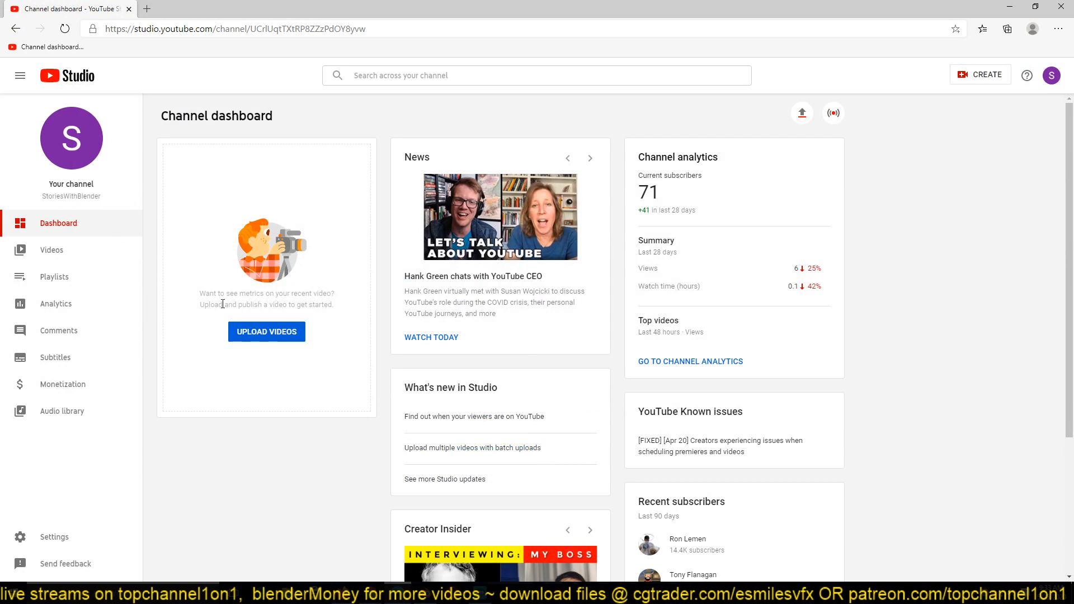
pyautogui.moveTo(191, 290)
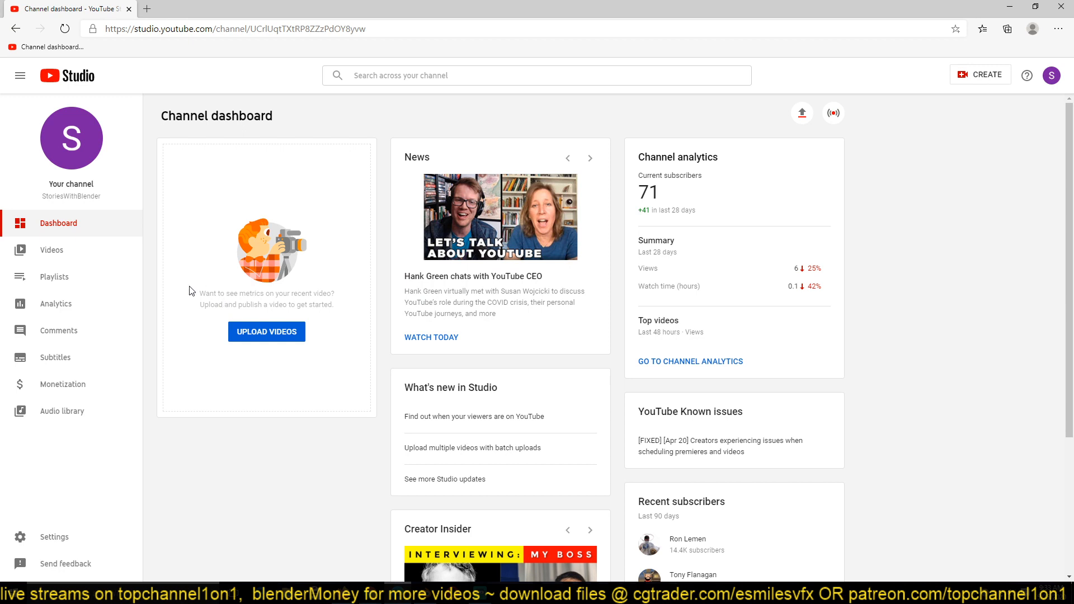
pyautogui.moveTo(313, 287)
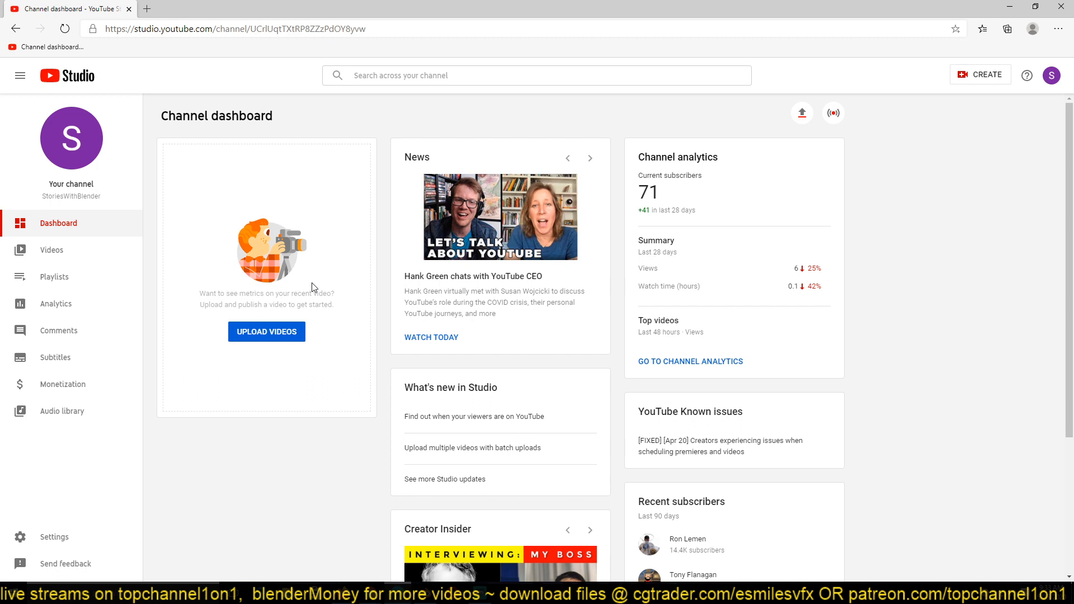
pyautogui.moveTo(191, 305)
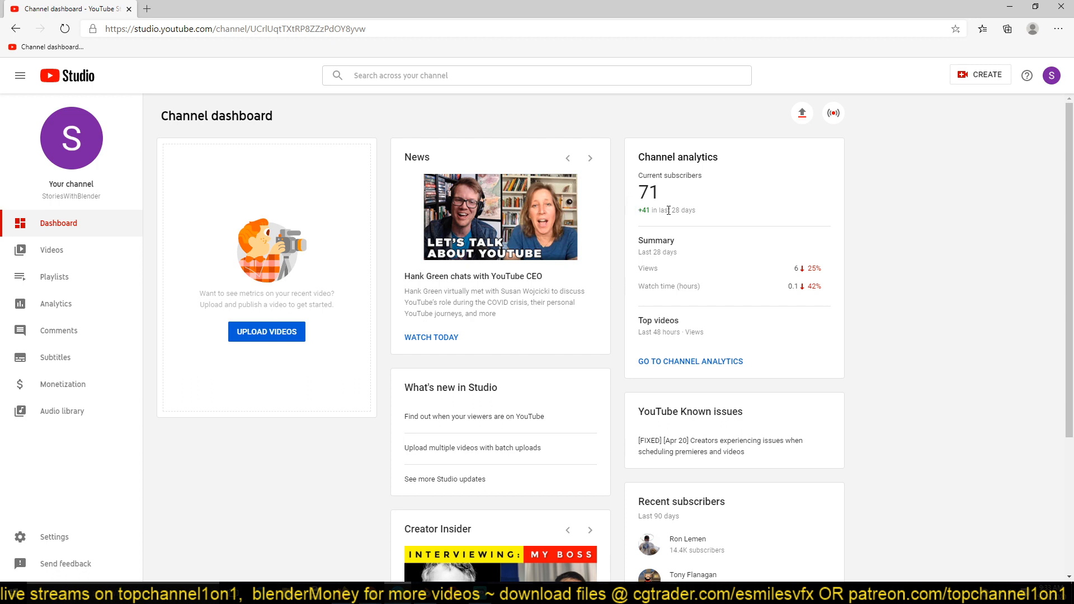
pyautogui.moveTo(660, 211)
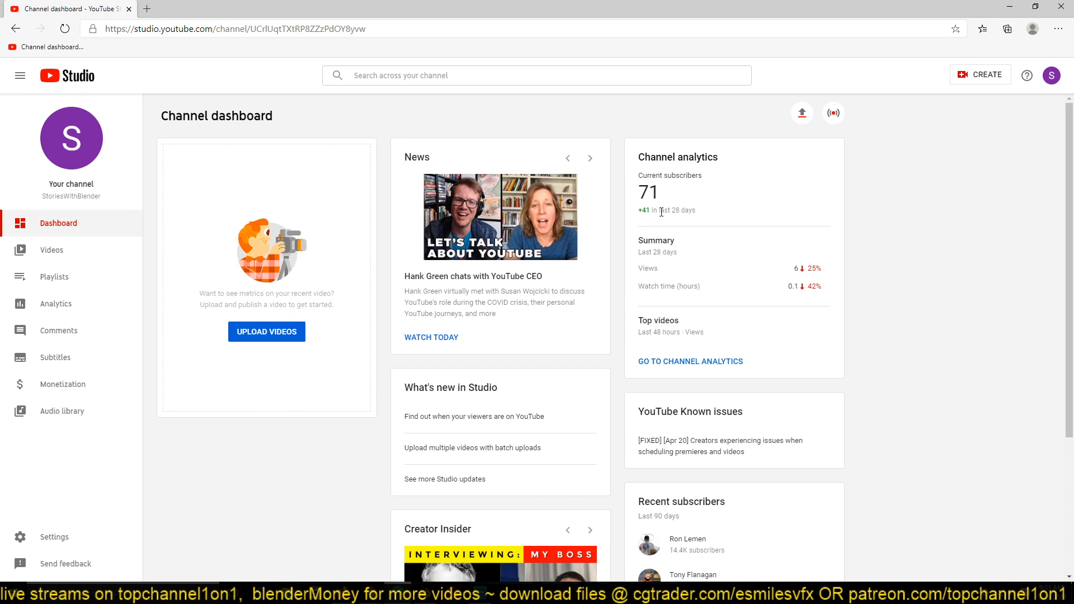
pyautogui.moveTo(657, 223)
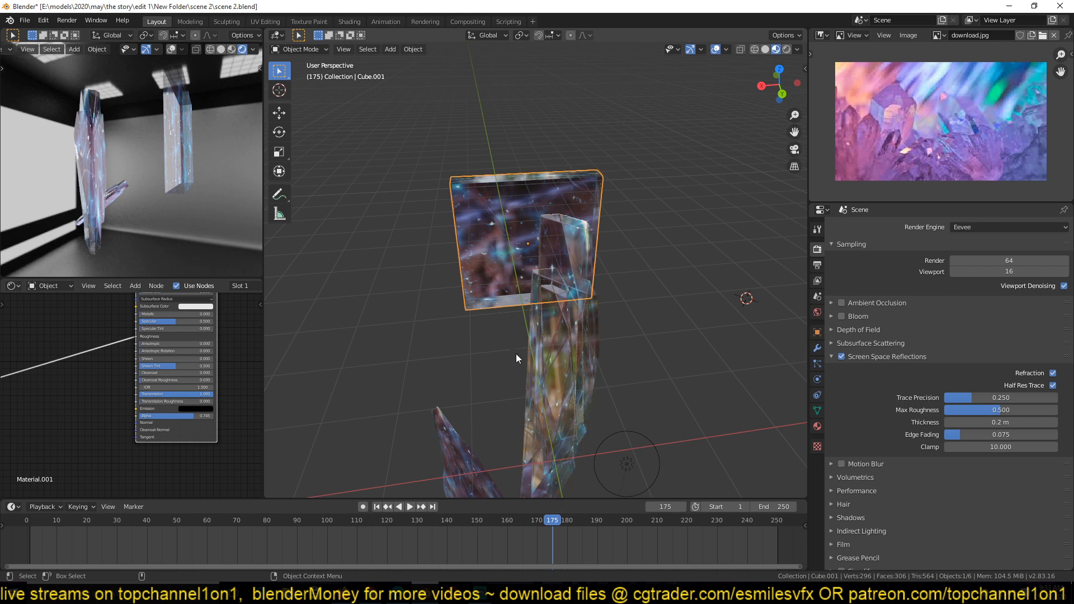
pyautogui.moveTo(581, 346)
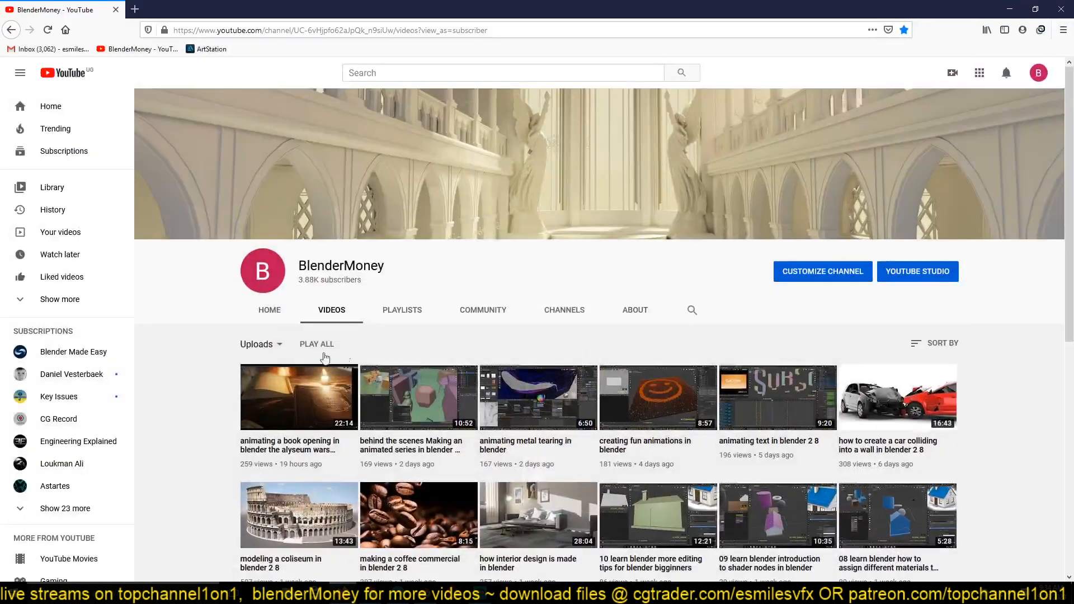
pyautogui.moveTo(233, 459)
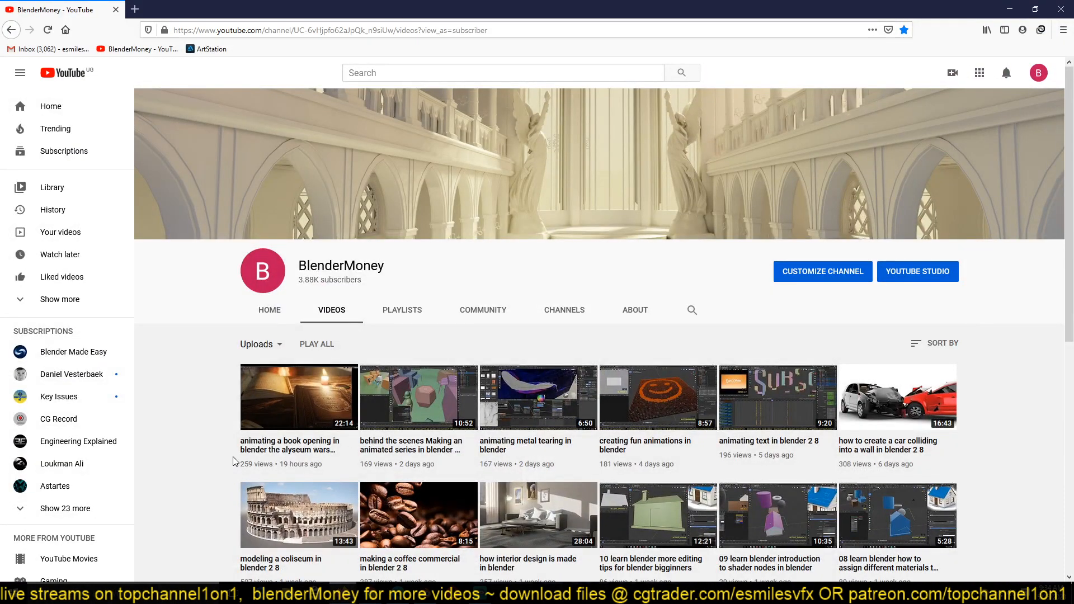
pyautogui.moveTo(288, 434)
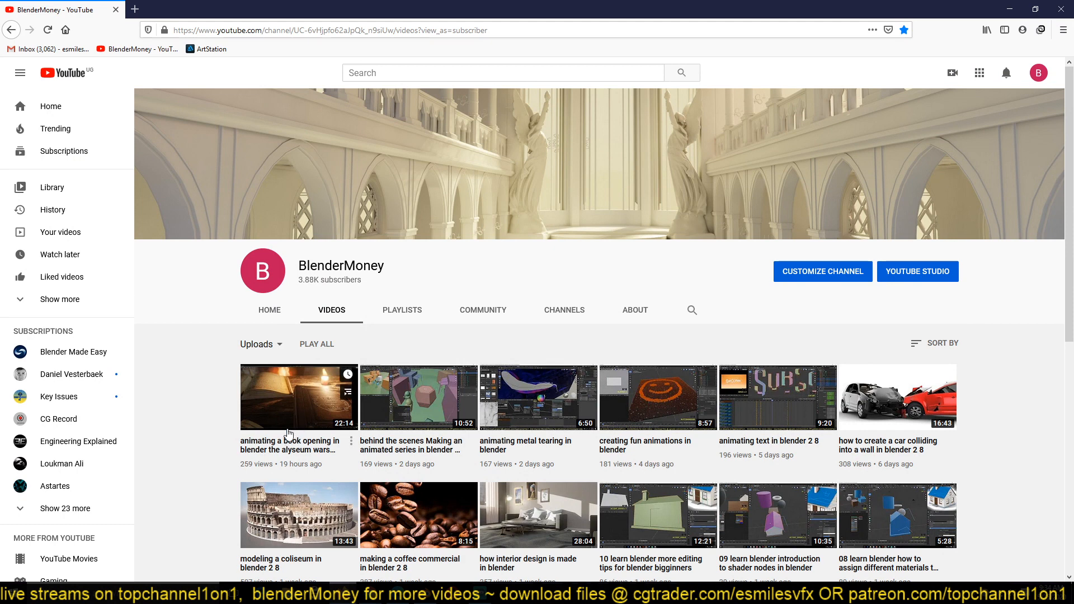
pyautogui.moveTo(687, 270)
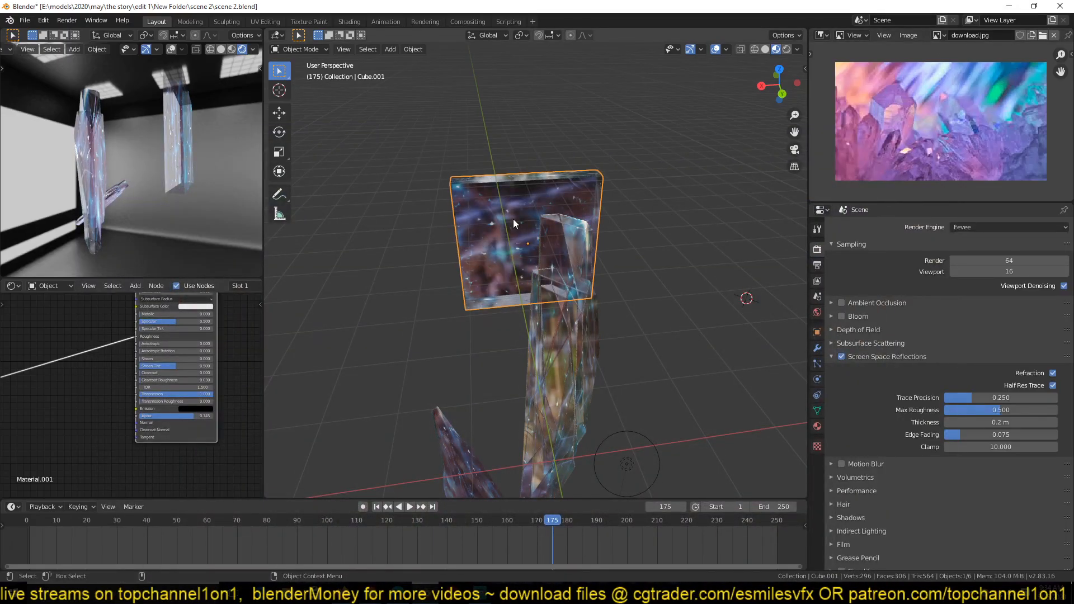
pyautogui.moveTo(500, 245)
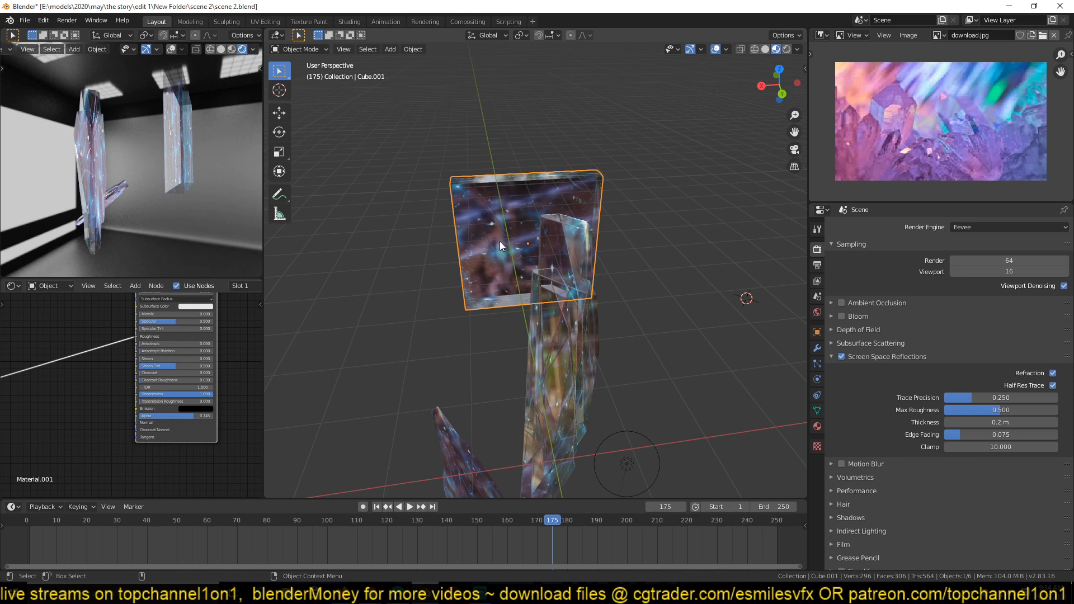
pyautogui.moveTo(518, 232)
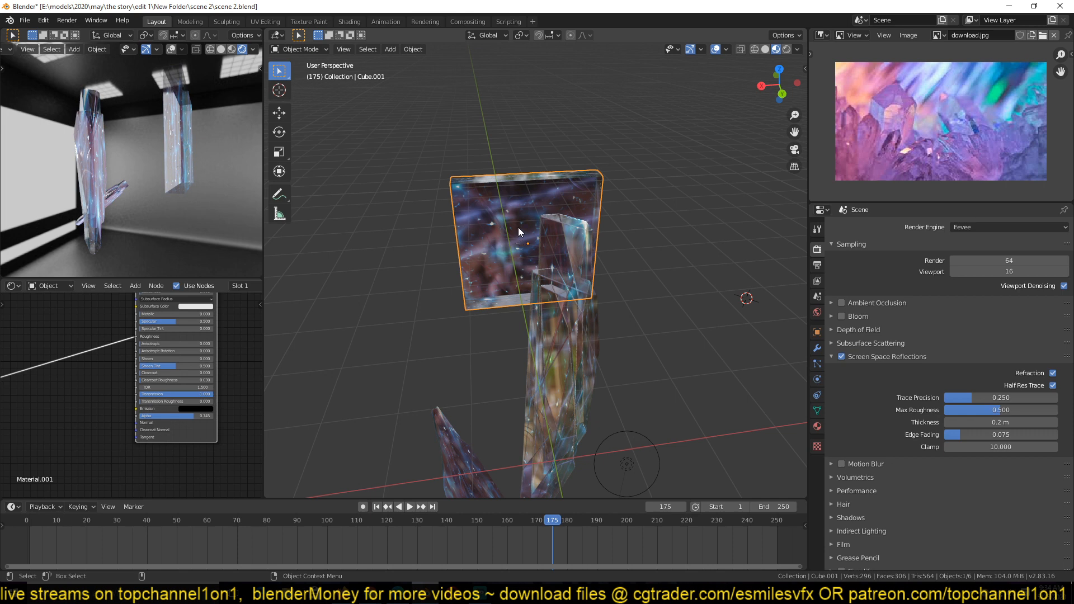